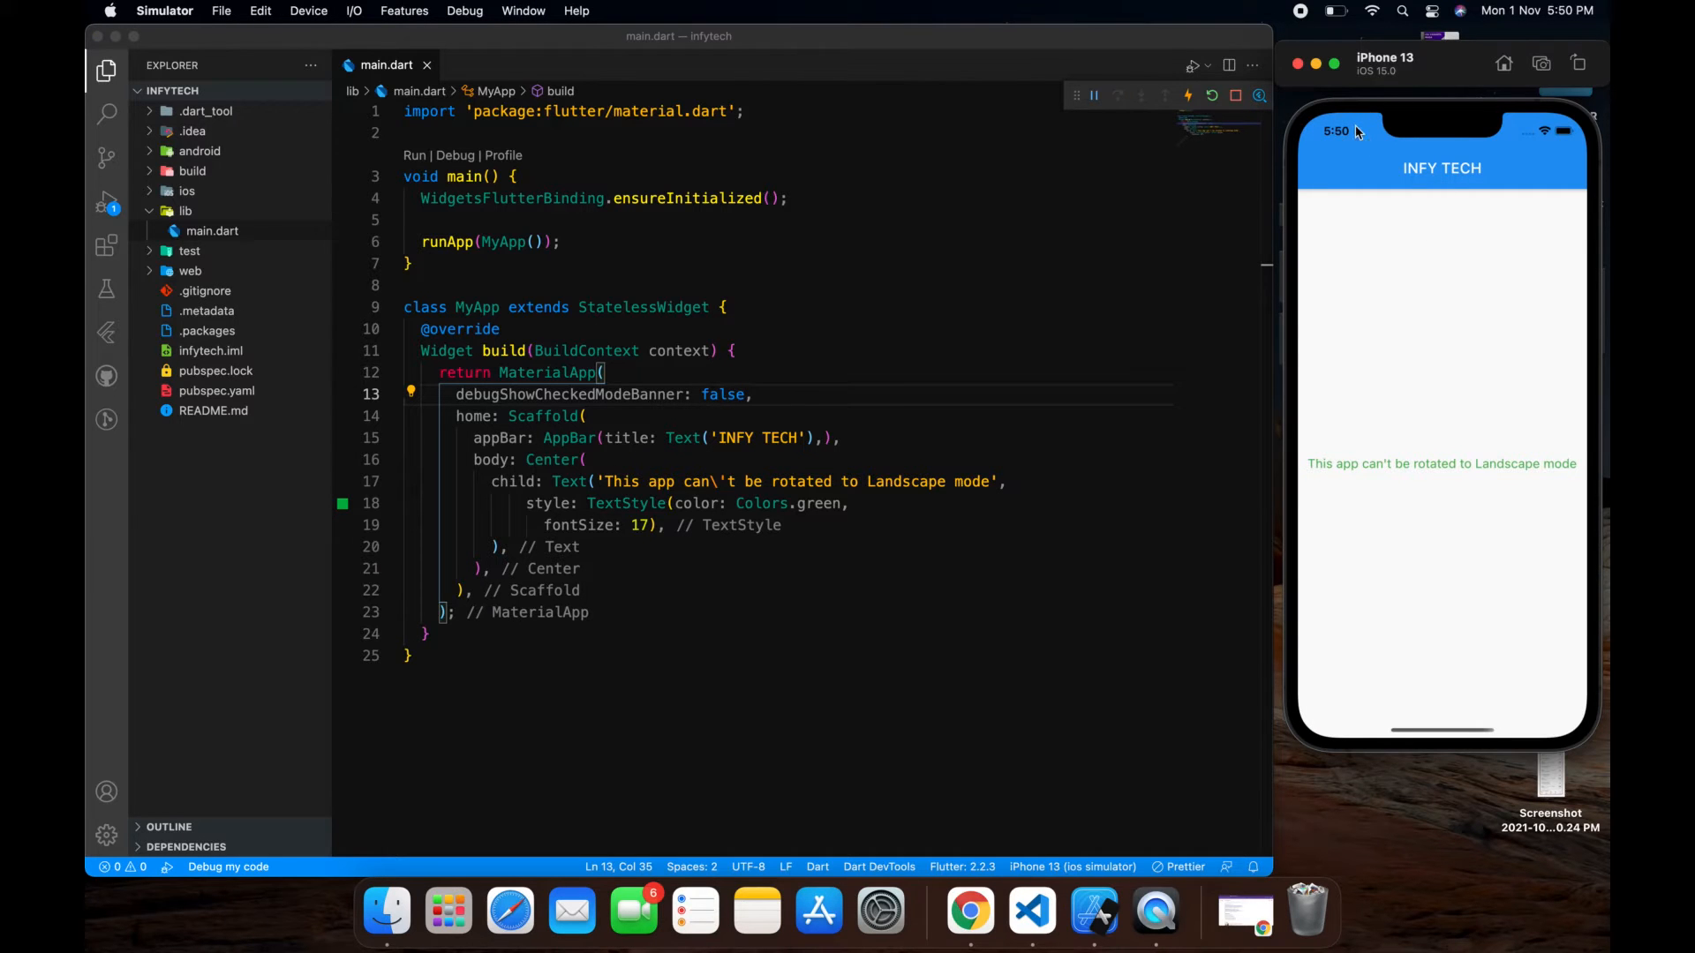
Step: Add import 'package:flutter/services.dart'; at the top of main.dart
drag(1441, 64, 1189, 83)
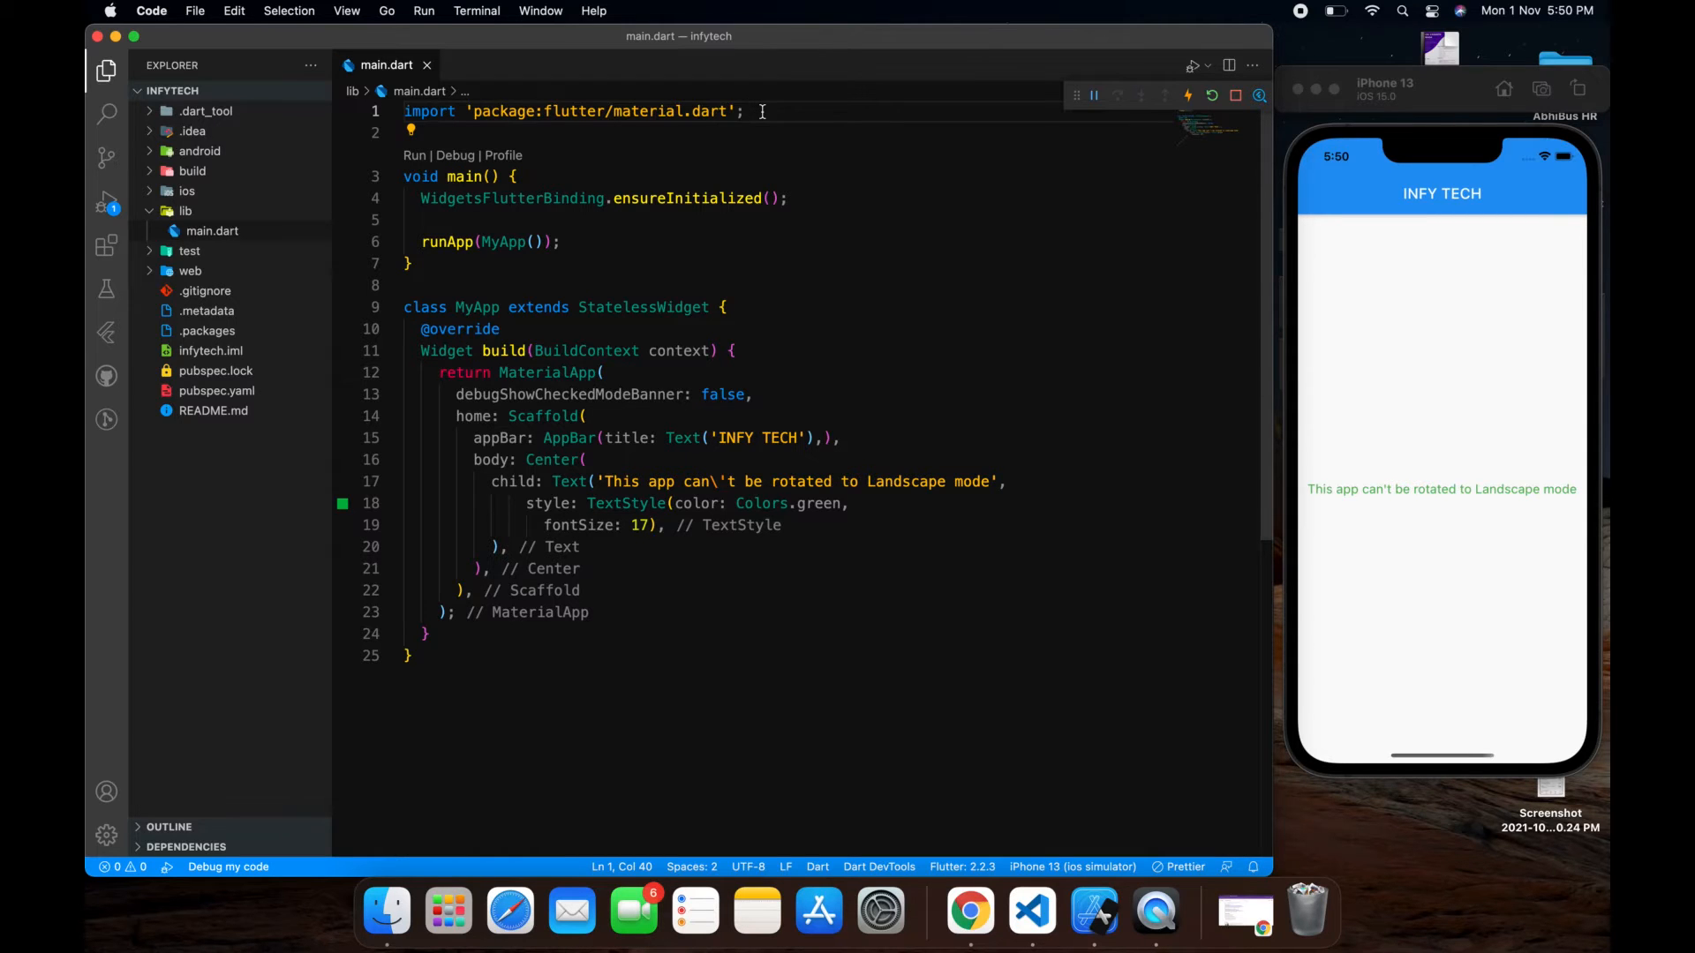
text(import 's';)
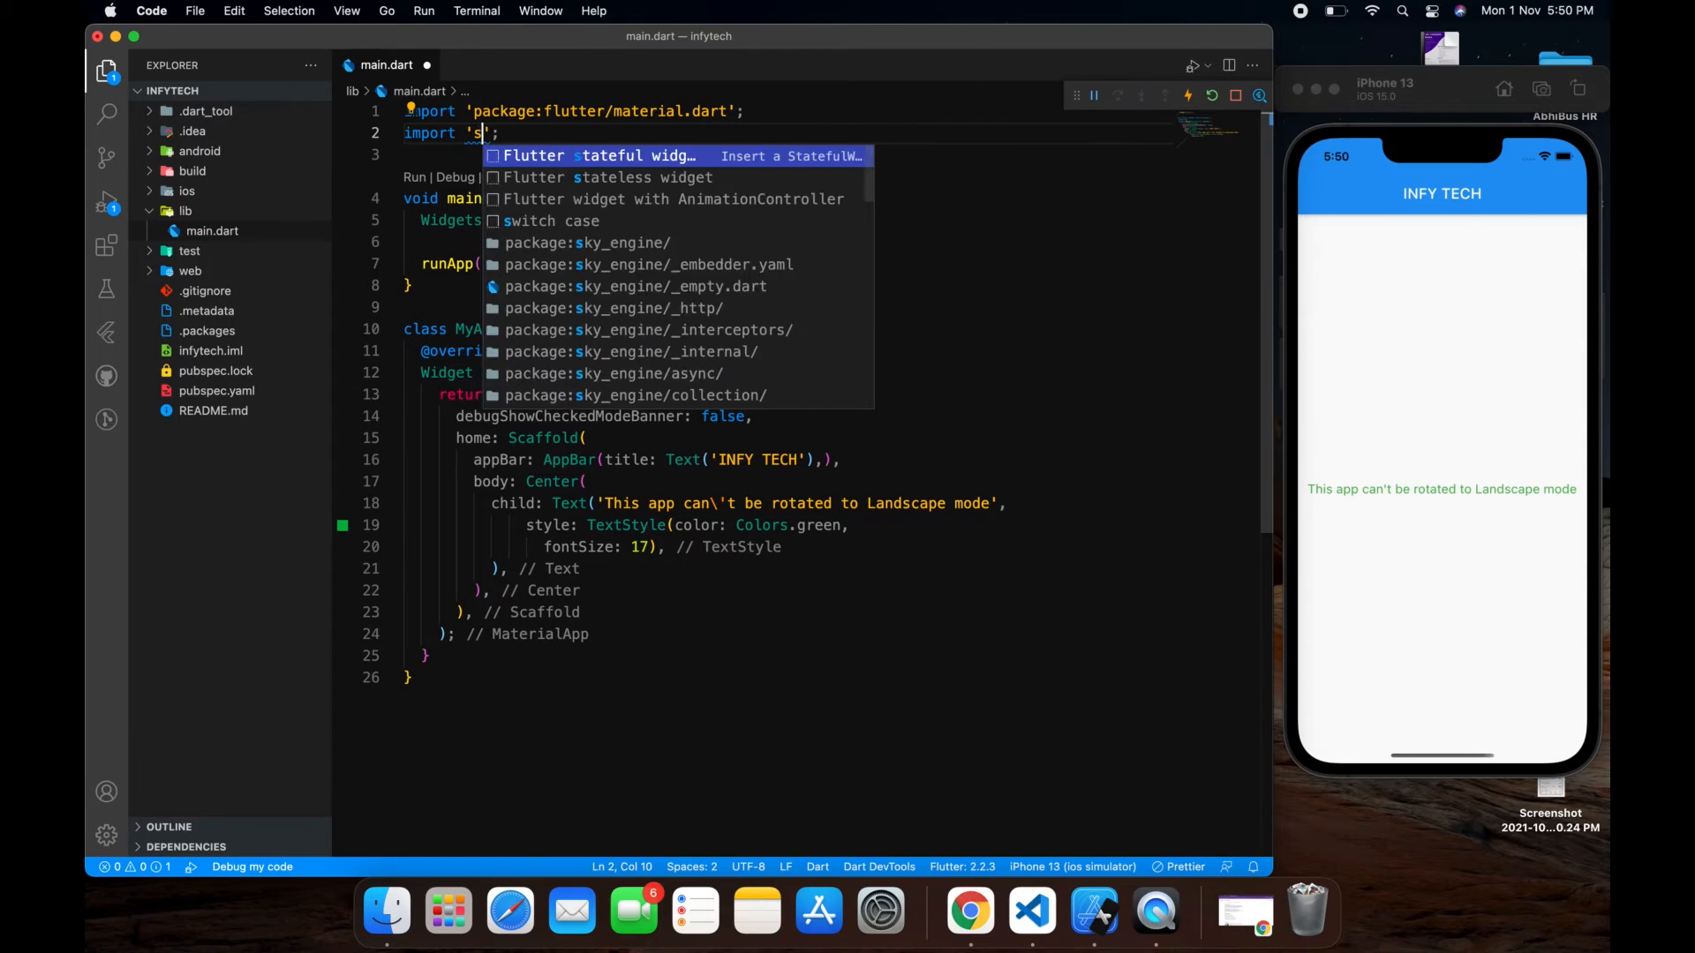
text(package:flutter/services.dart)
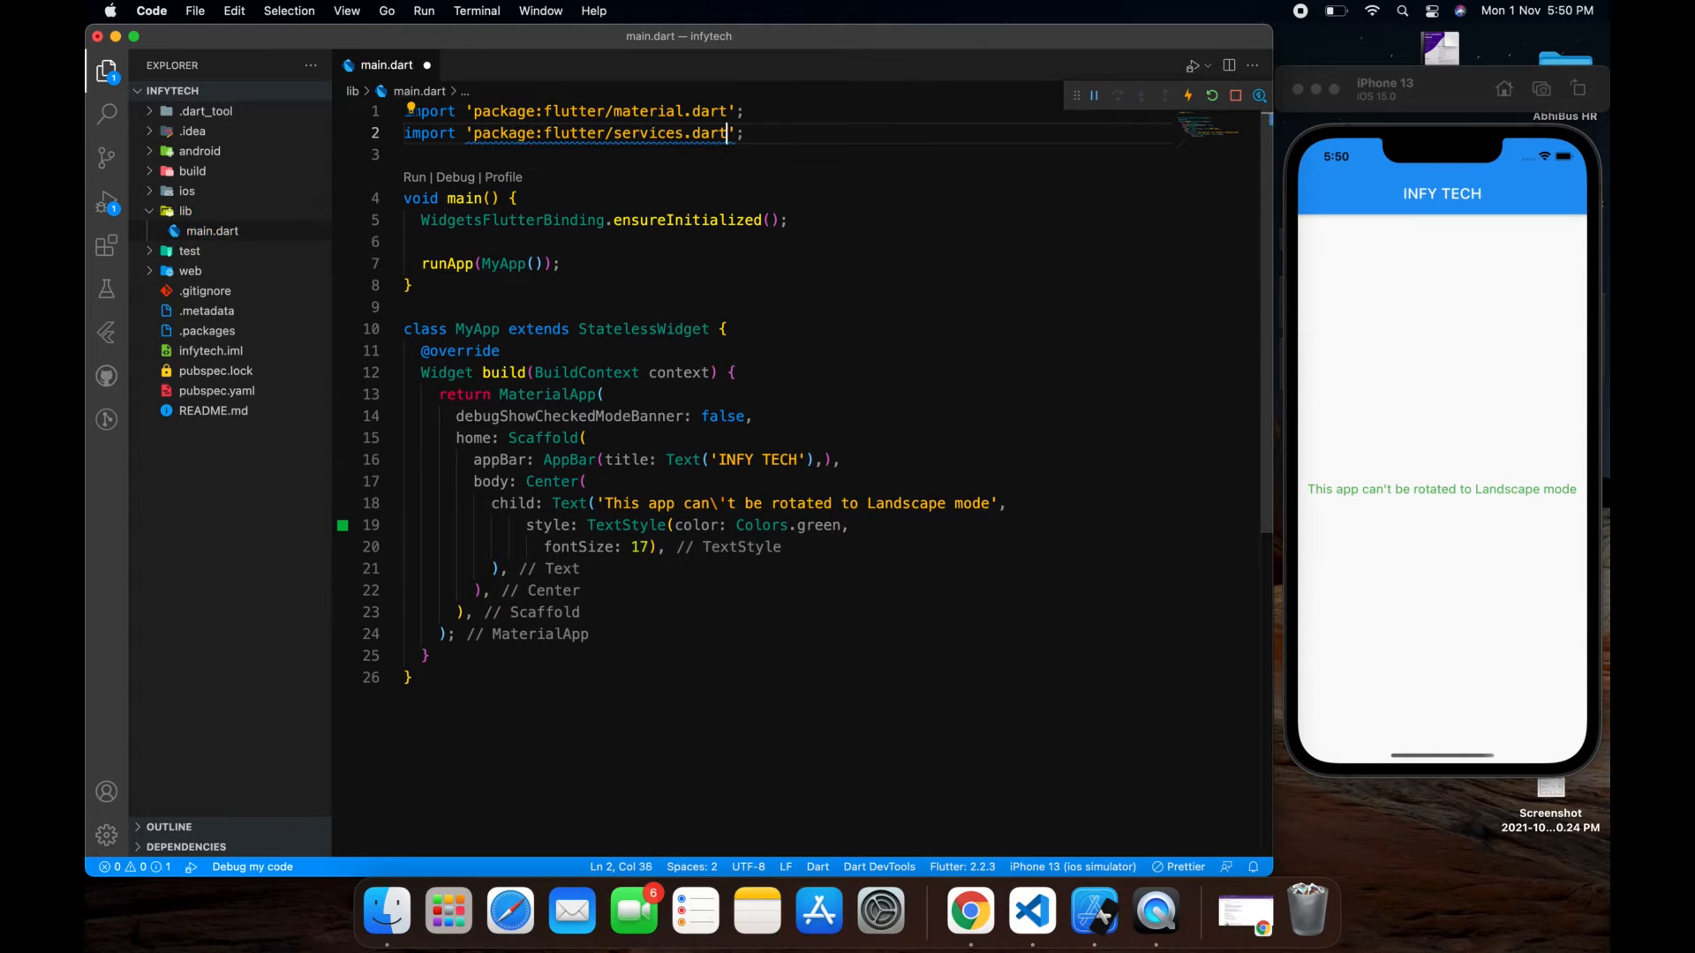
Step: Position the cursor after WidgetsFlutterBinding.ensureInitialized(); in main for the new call
click(404, 197)
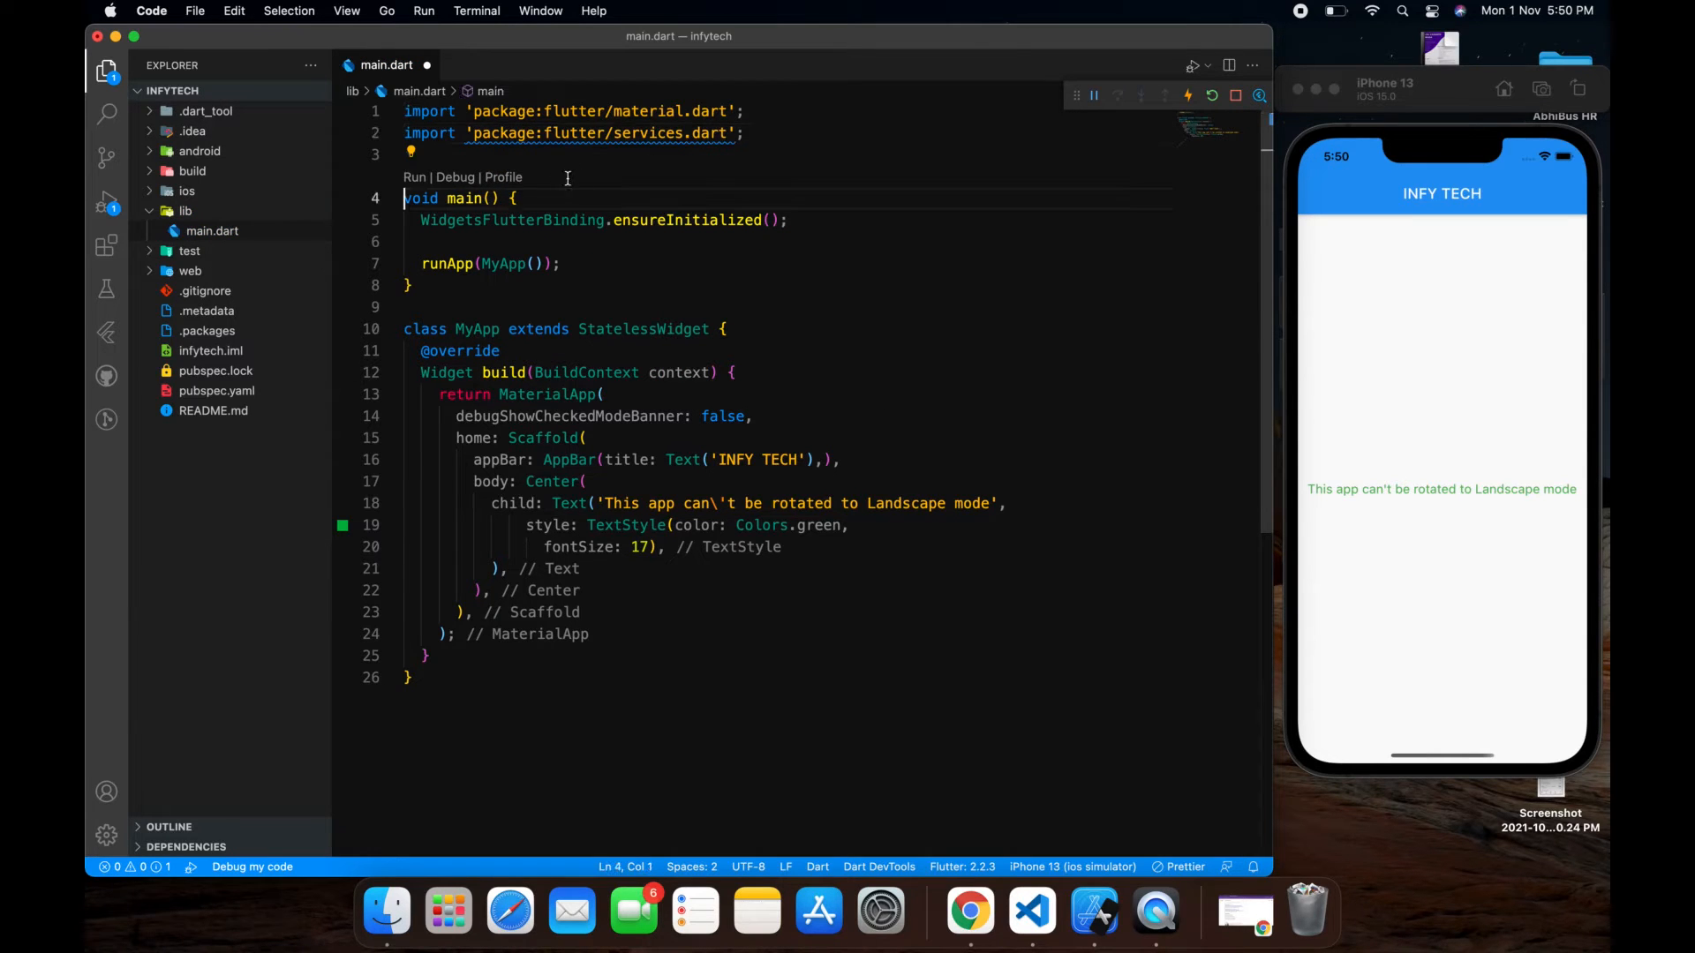
double_click(465, 198)
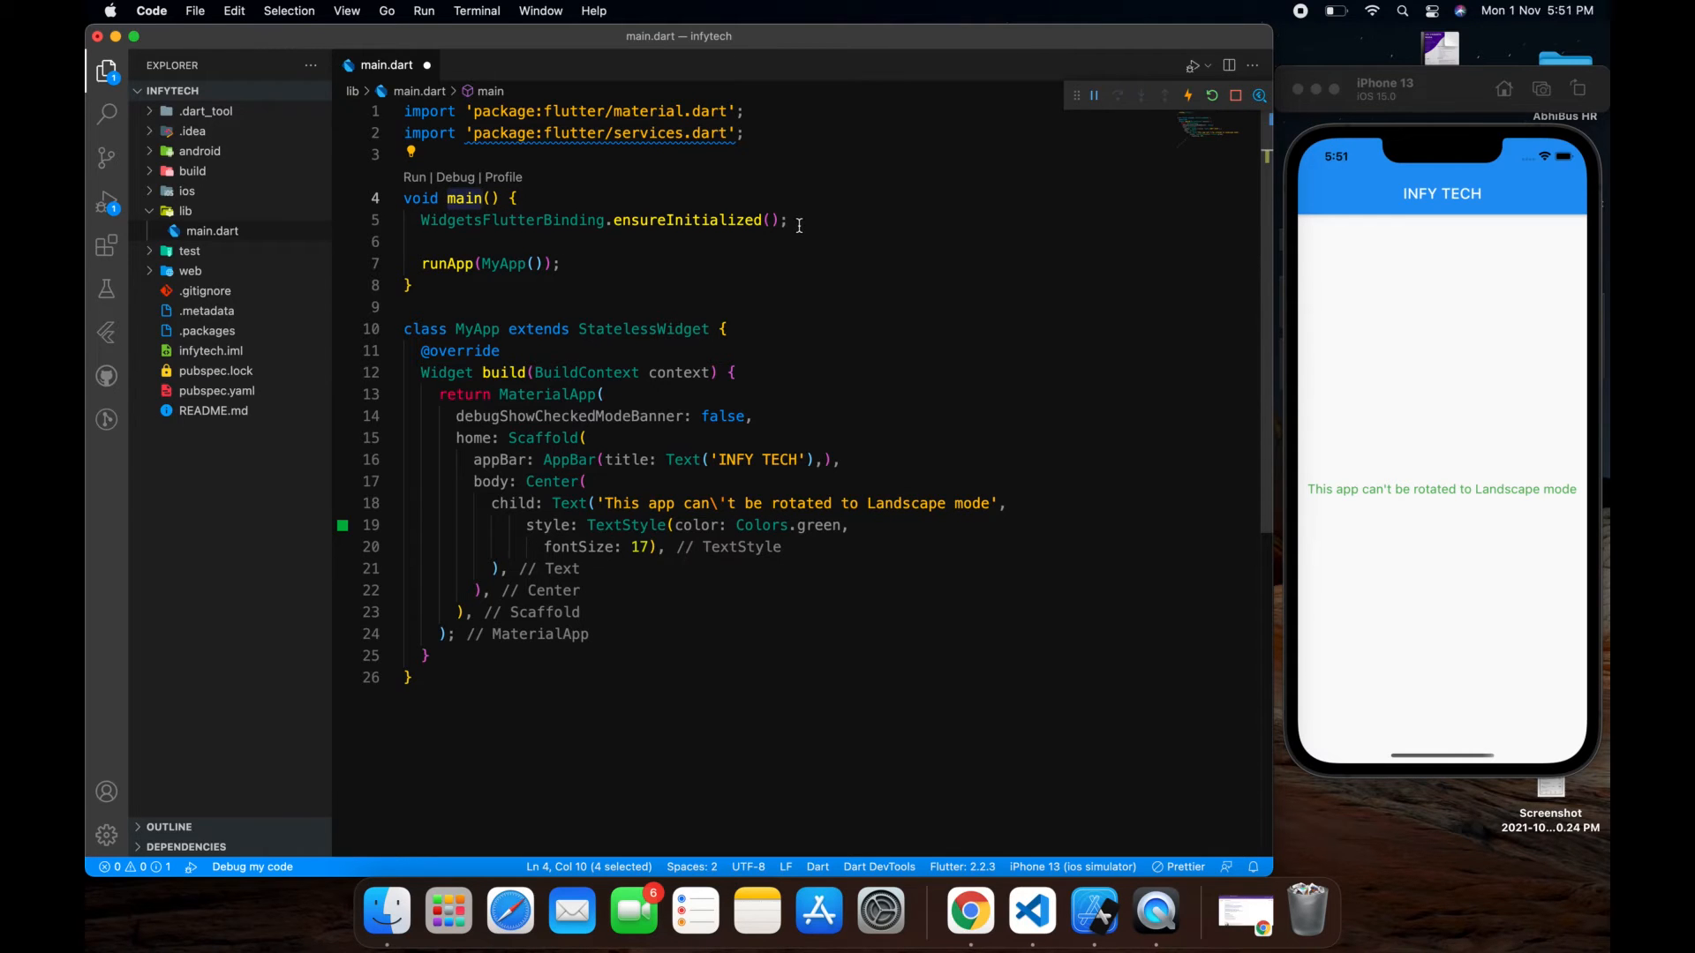
double_click(687, 221)
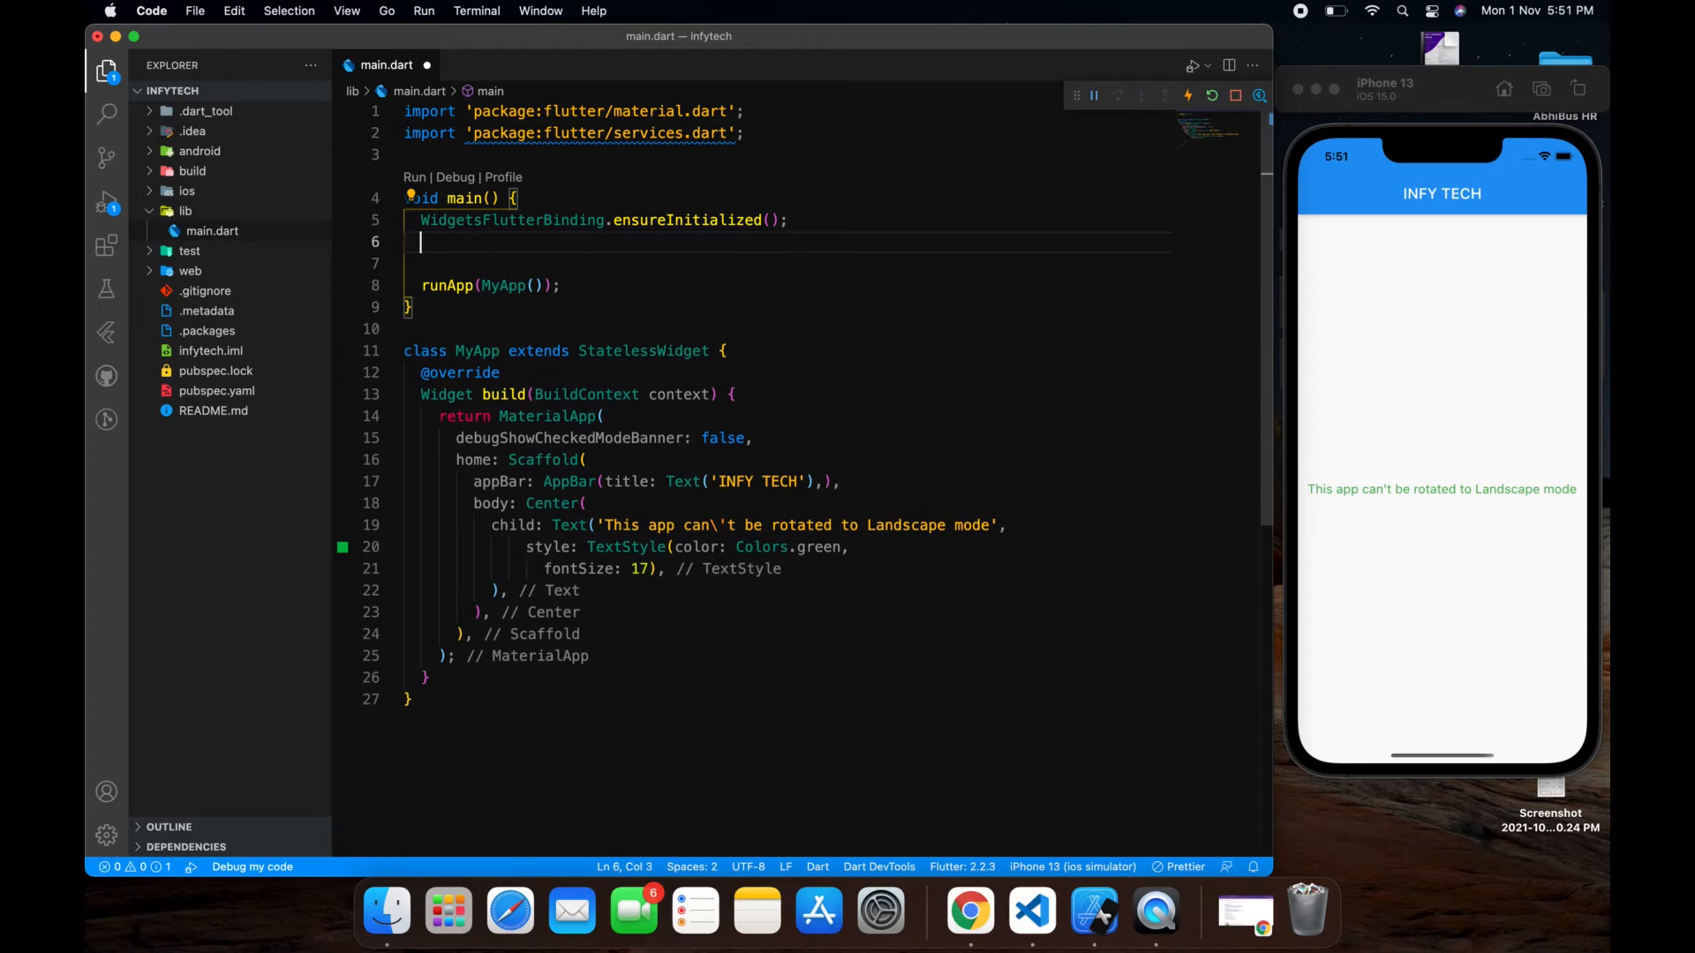
Step: Write SystemChrome.setPreferredOrientations([]); in main via IntelliSense, before runApp
text(Sys)
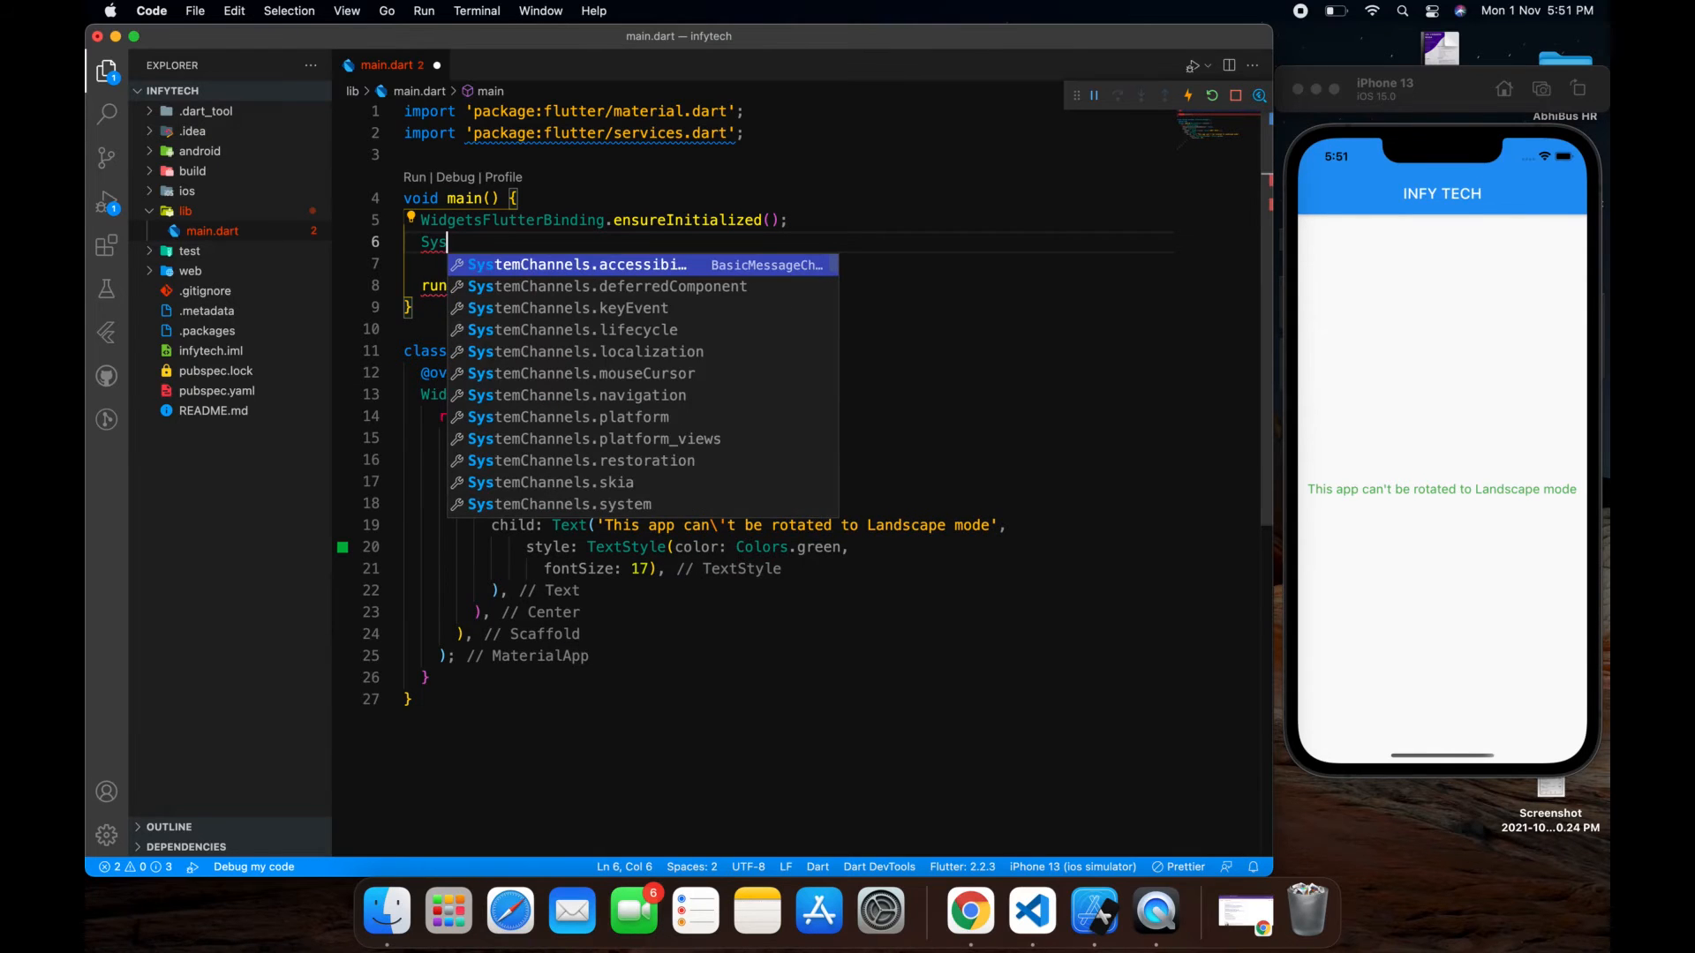
text(emChr)
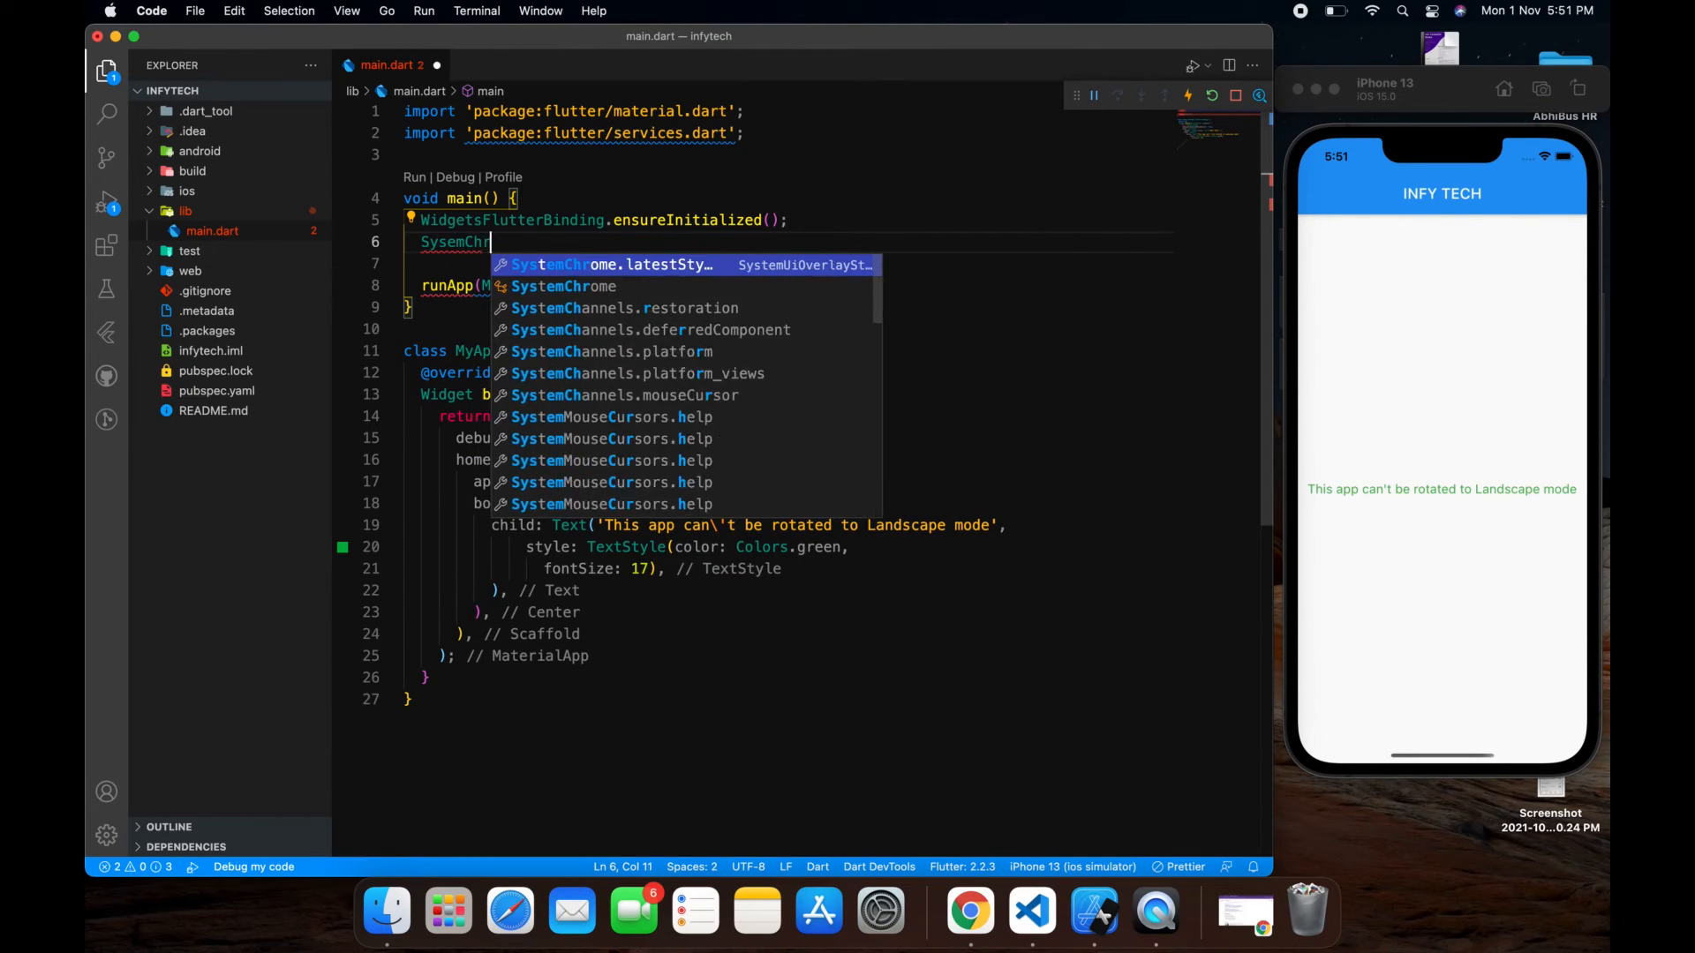
text(ome)
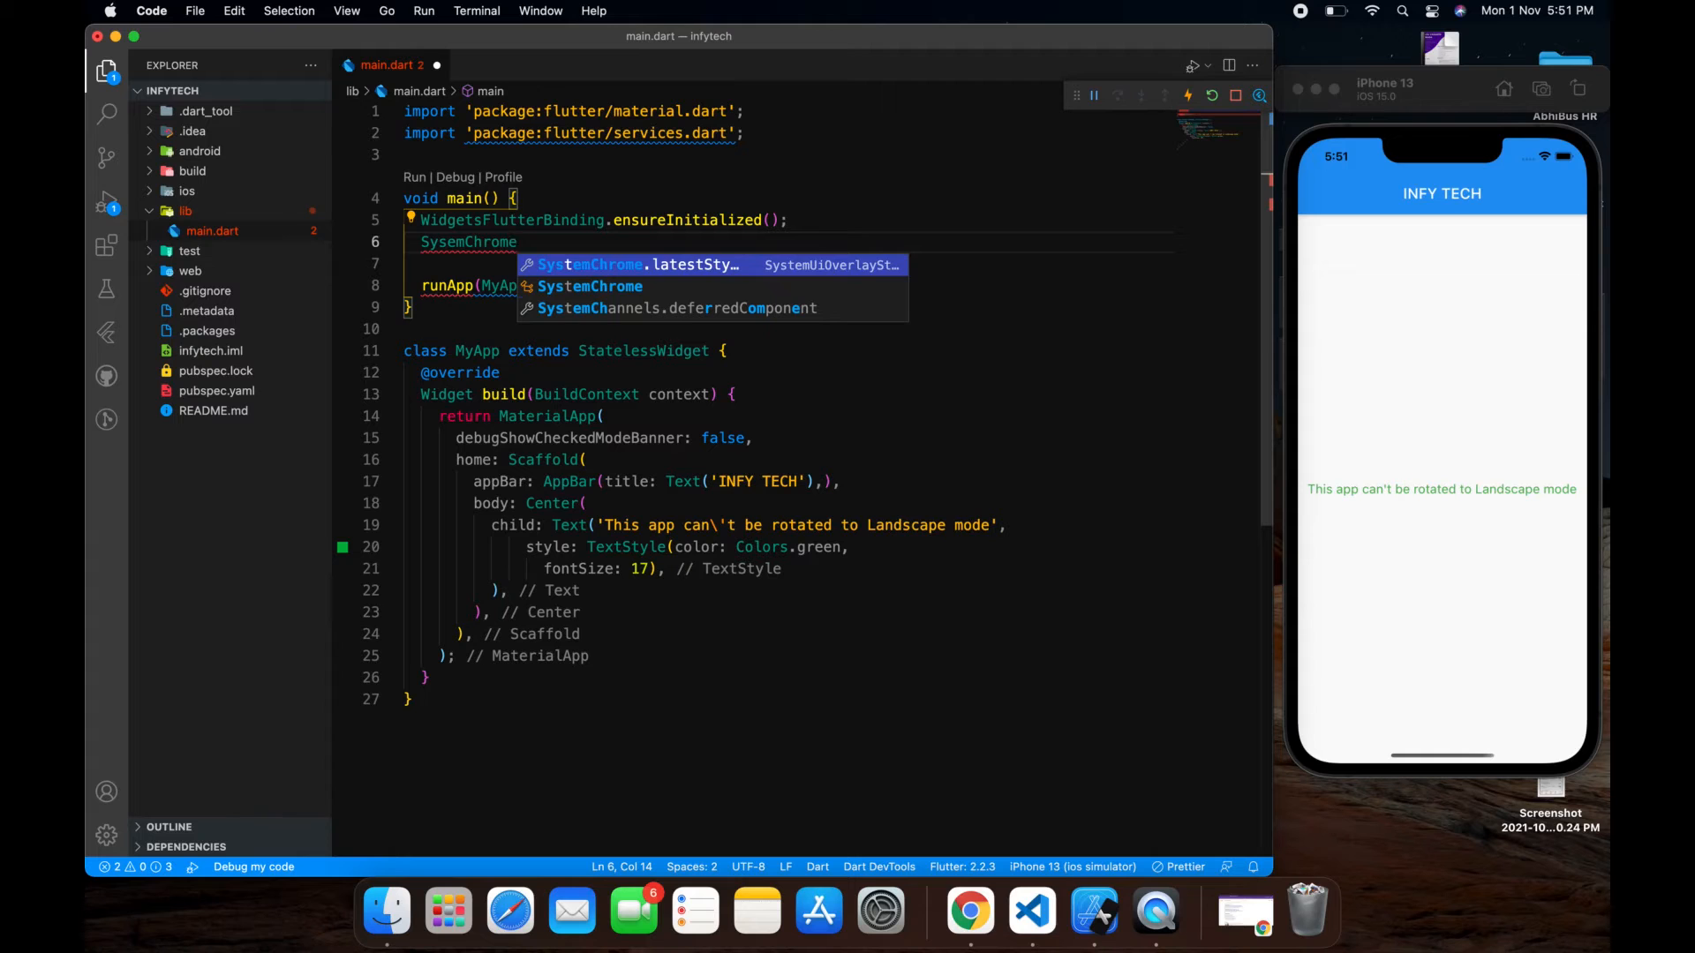
text(.)
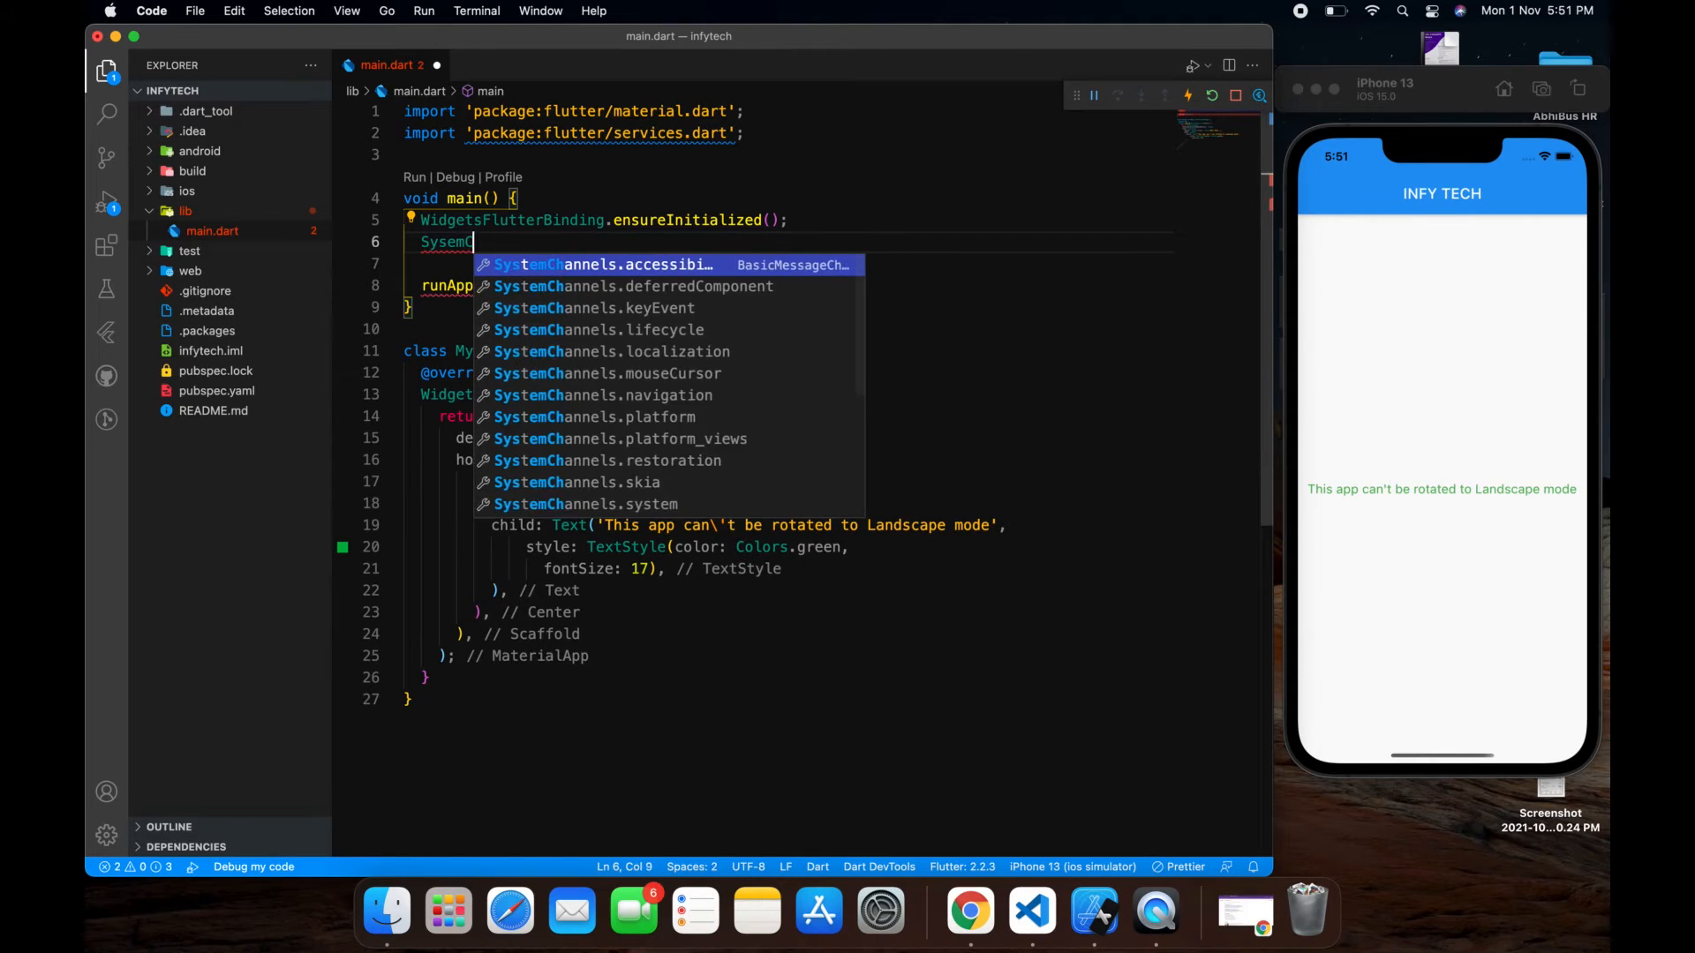
text(t)
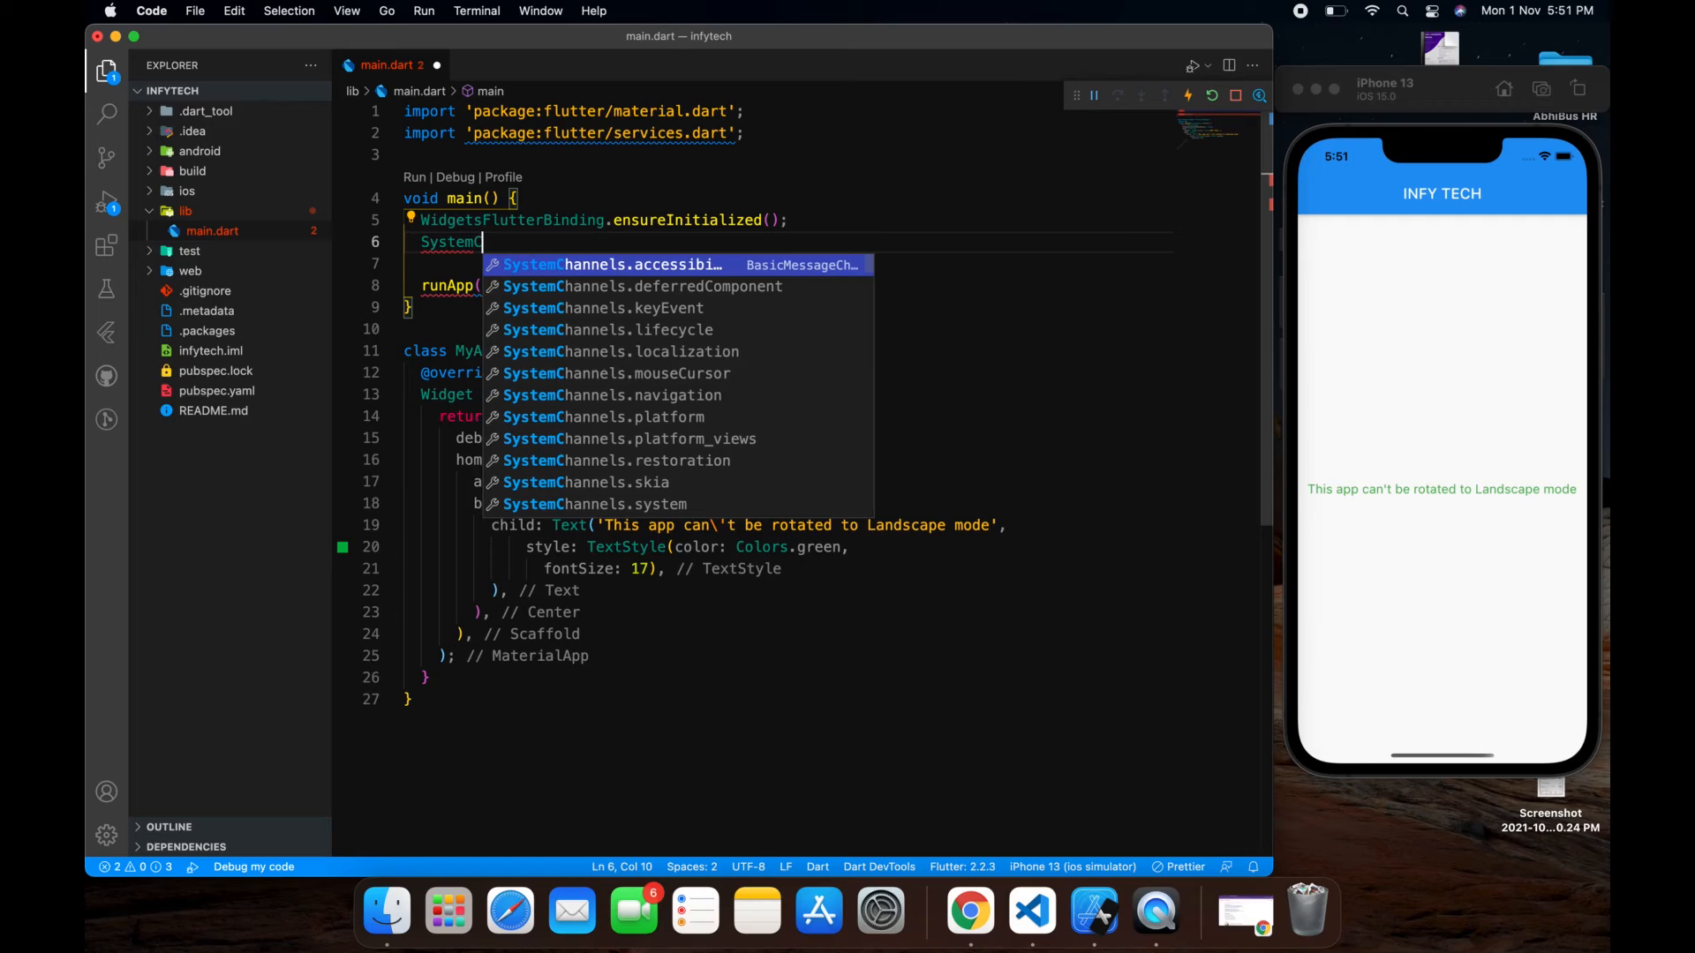
text(hrome)
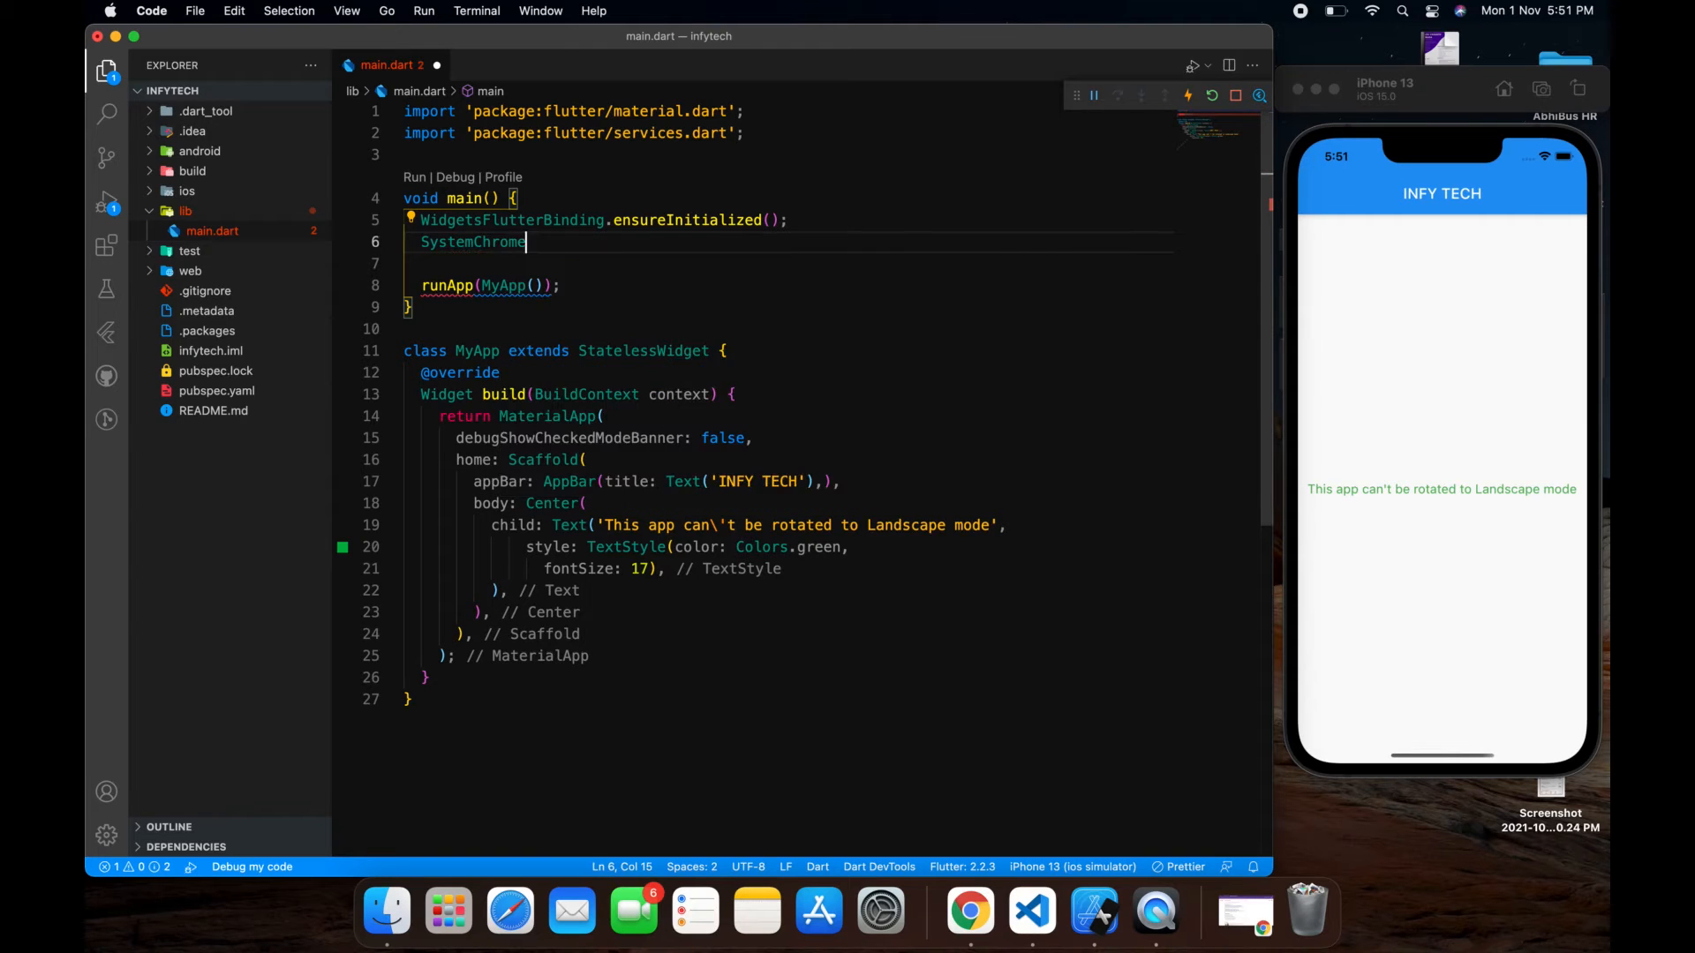
text(.se)
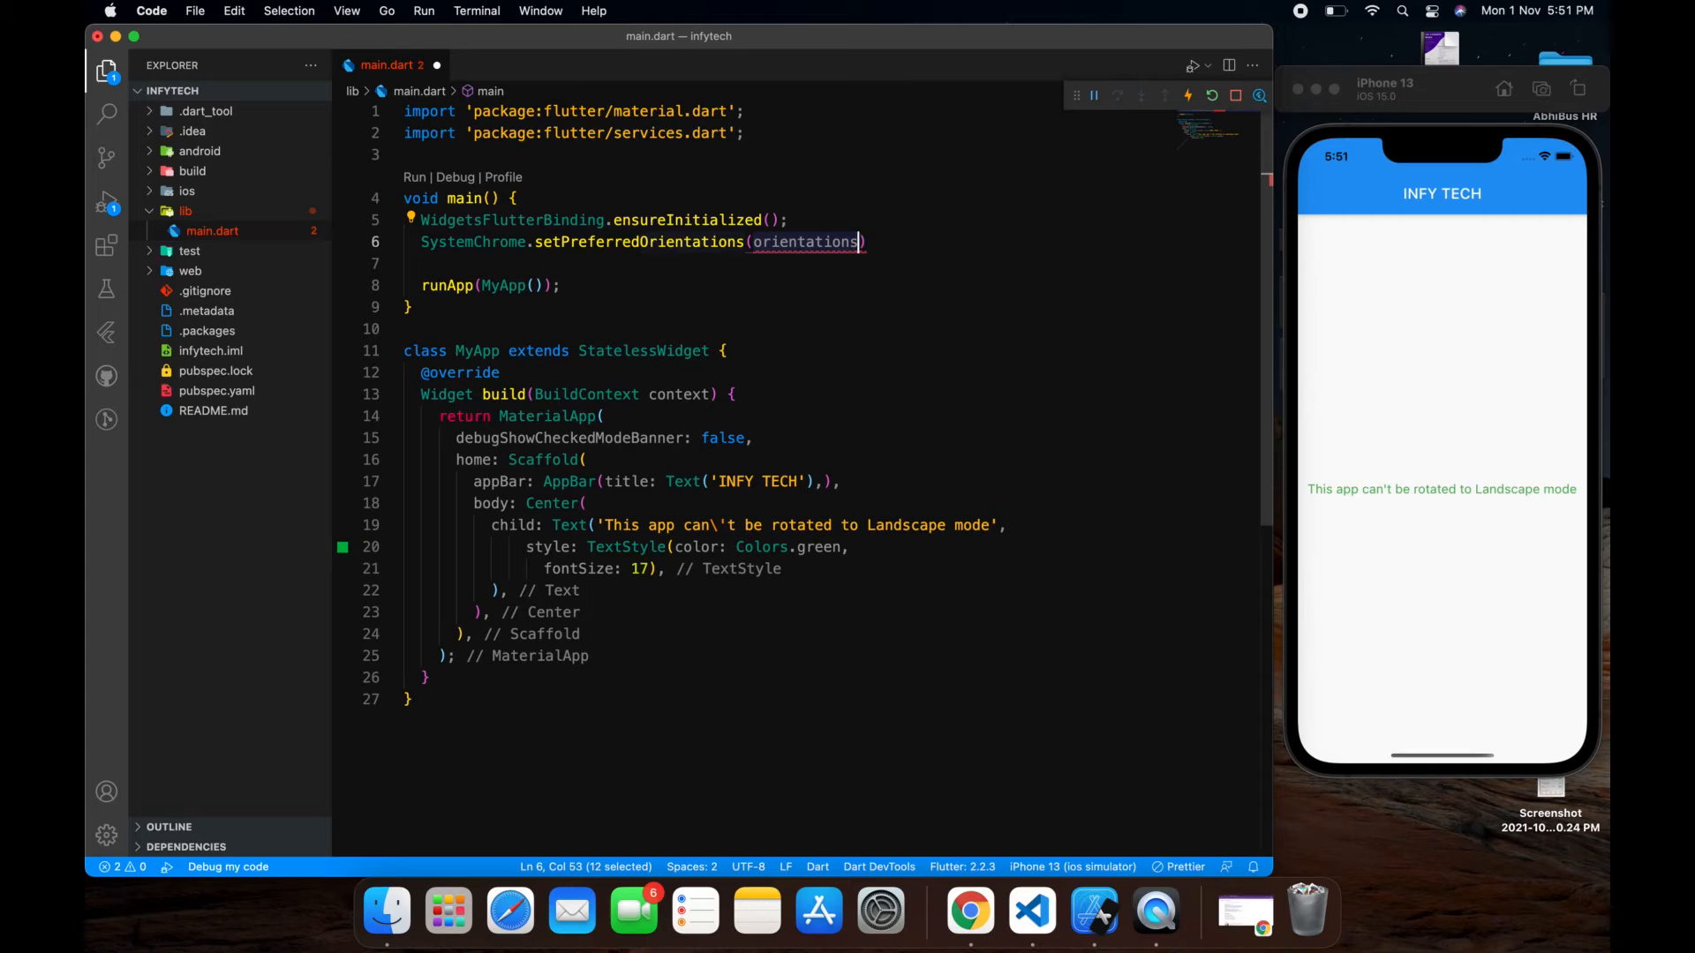
text([])
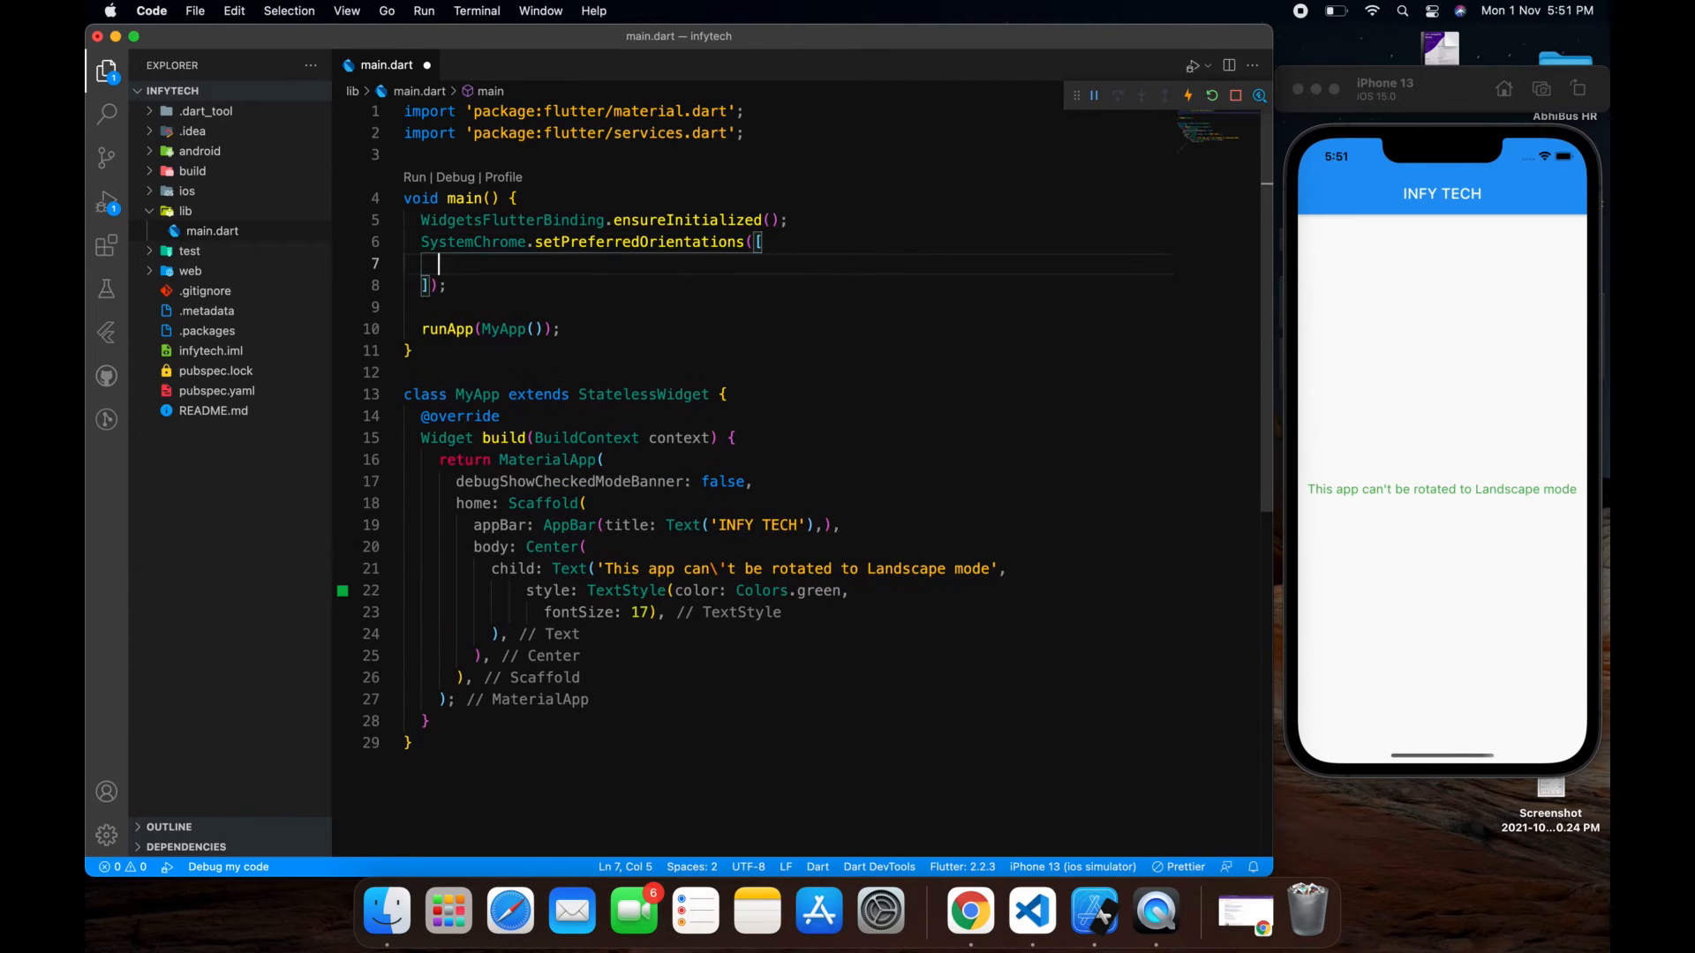
Step: Fill the list with DeviceOrientation.portraitUp and DeviceOrientation.portraitDown and hot-reload
text(Devic)
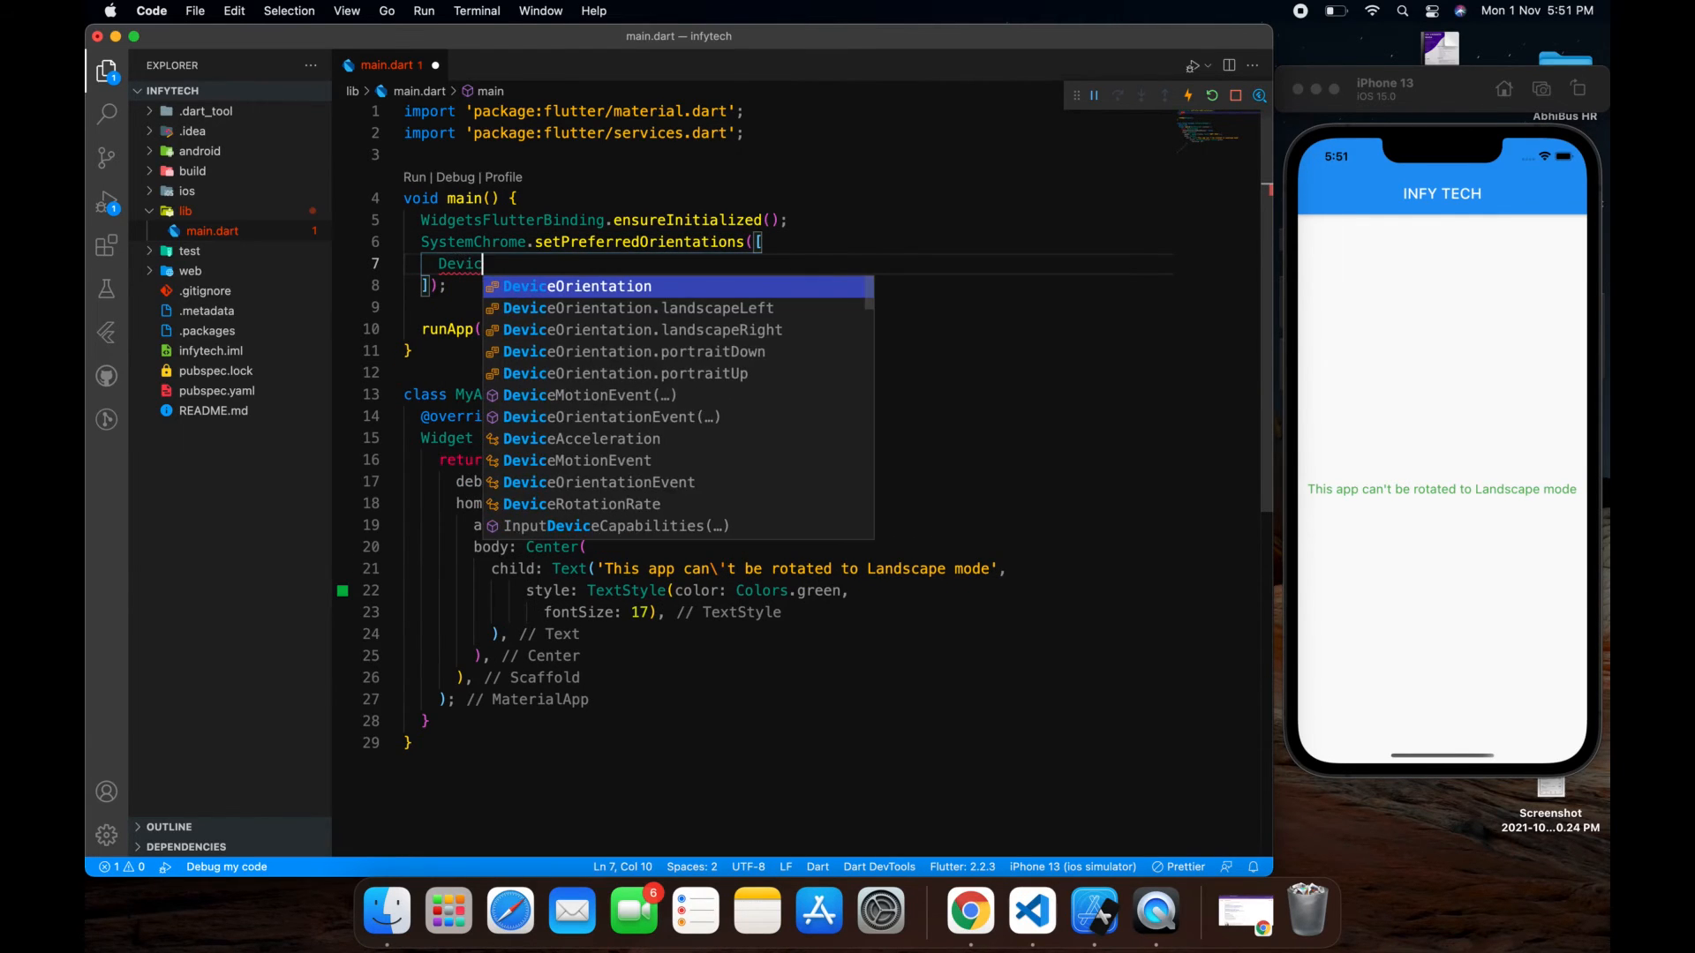
text(eOrientation.p)
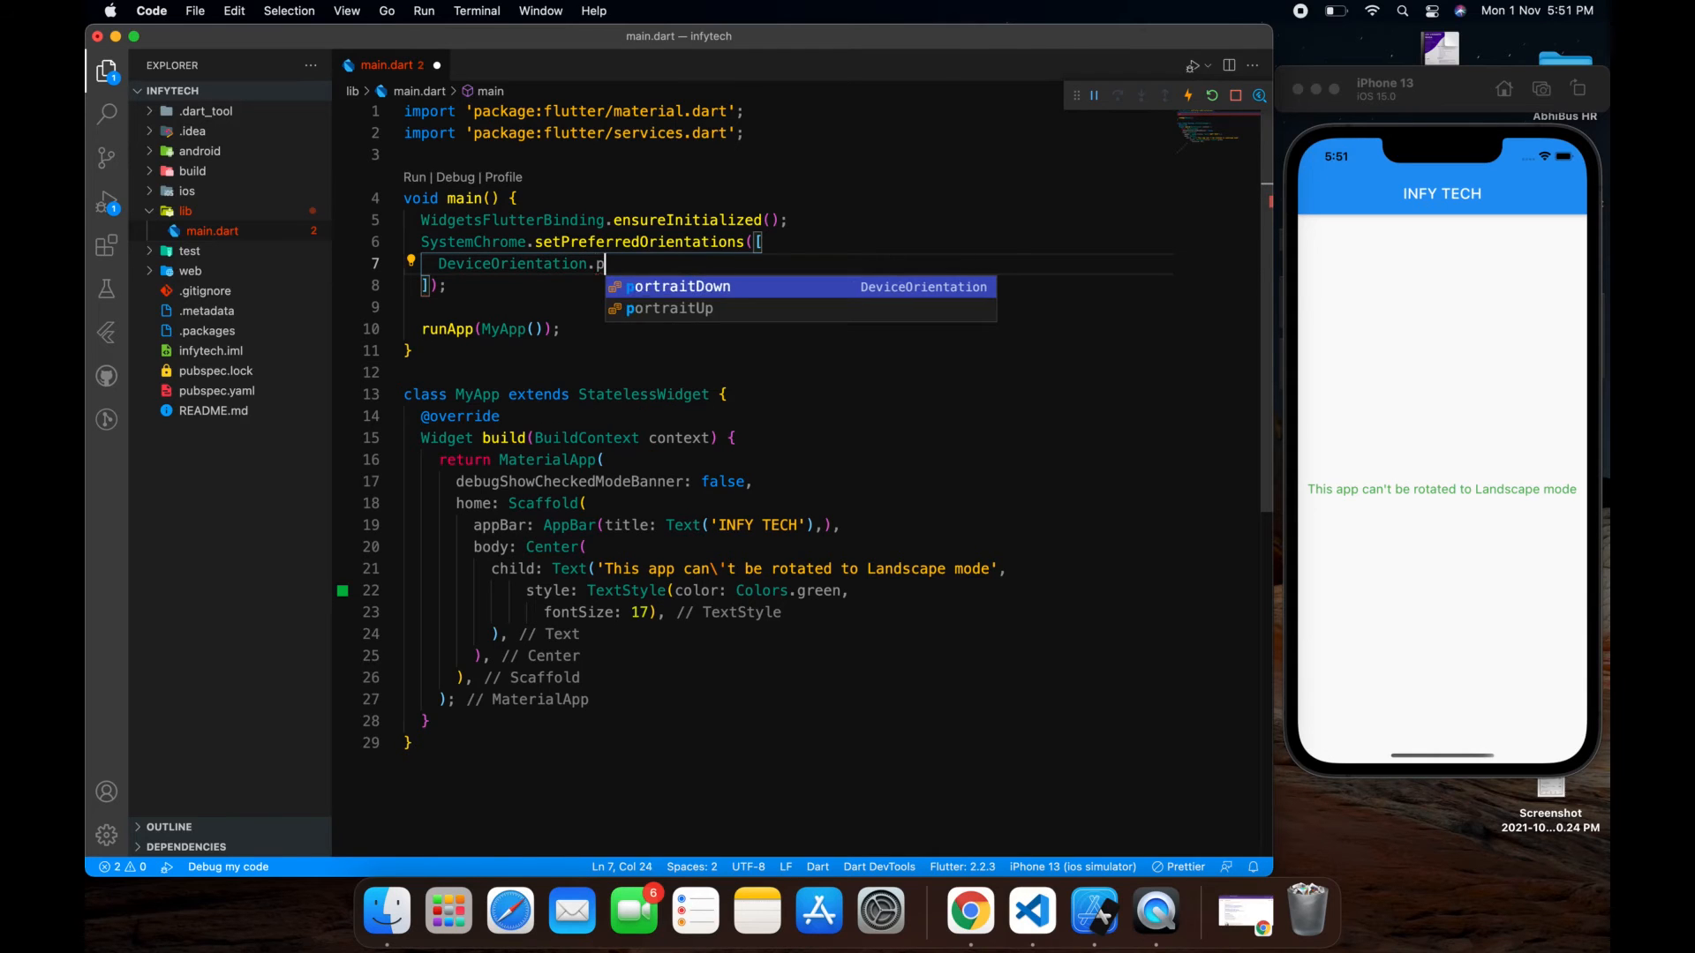
text(ortraitUp,)
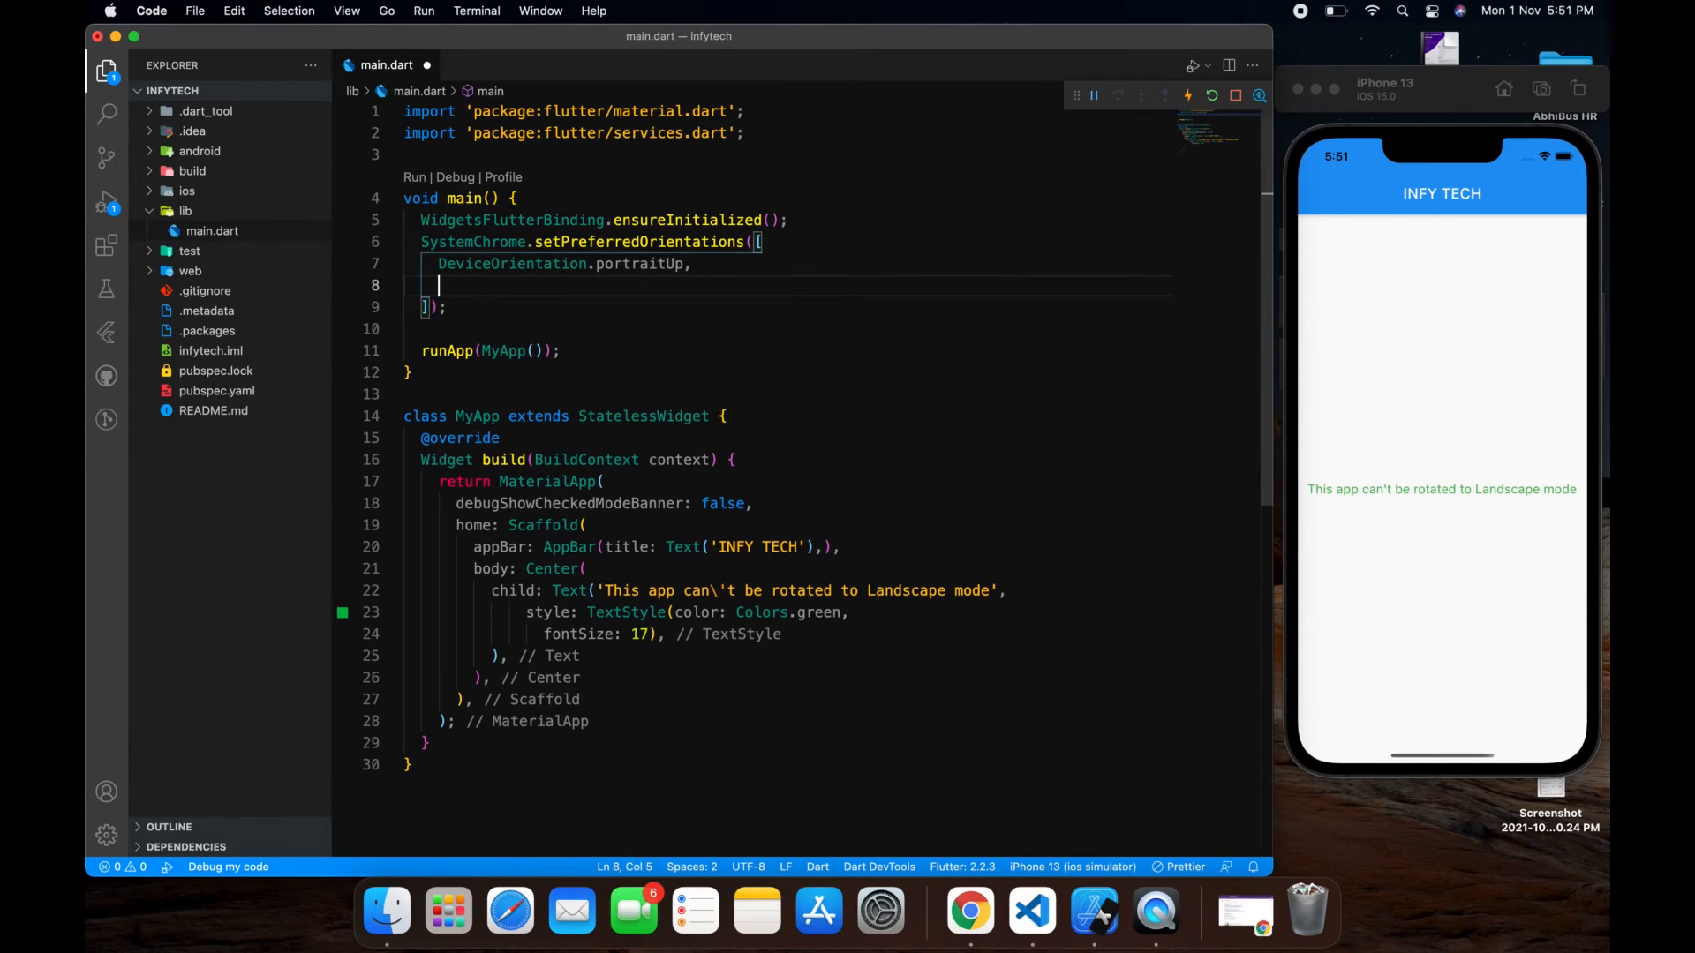
text(DeviceOrientation.)
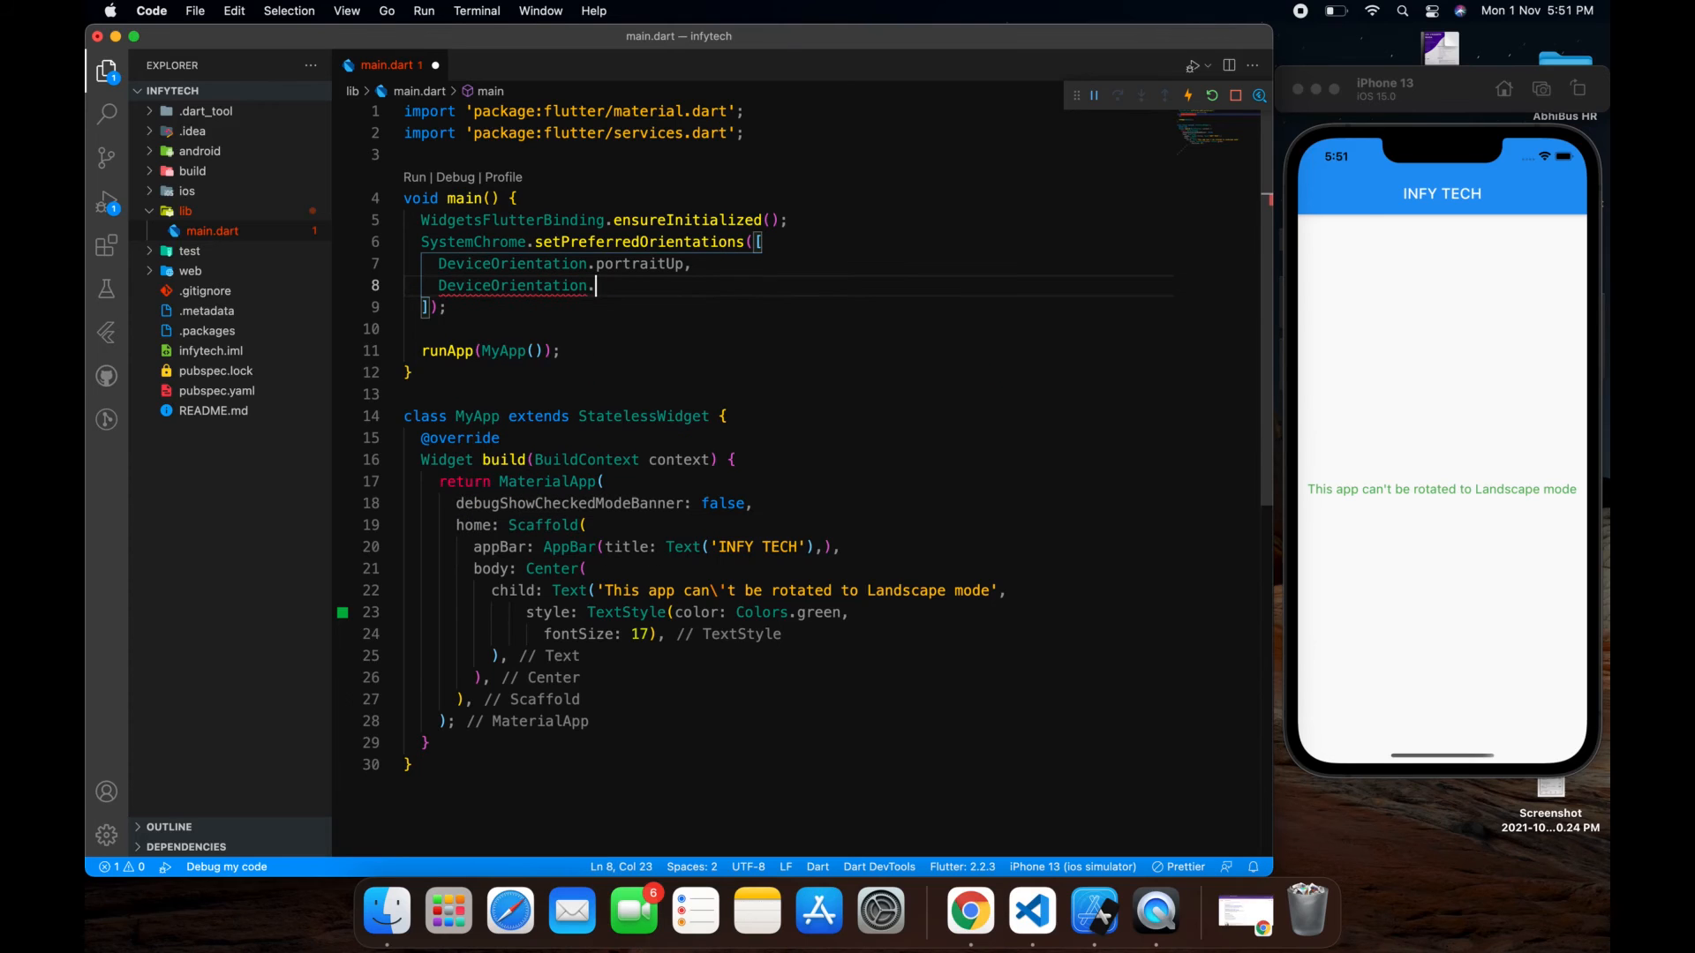
text(portraitDown)
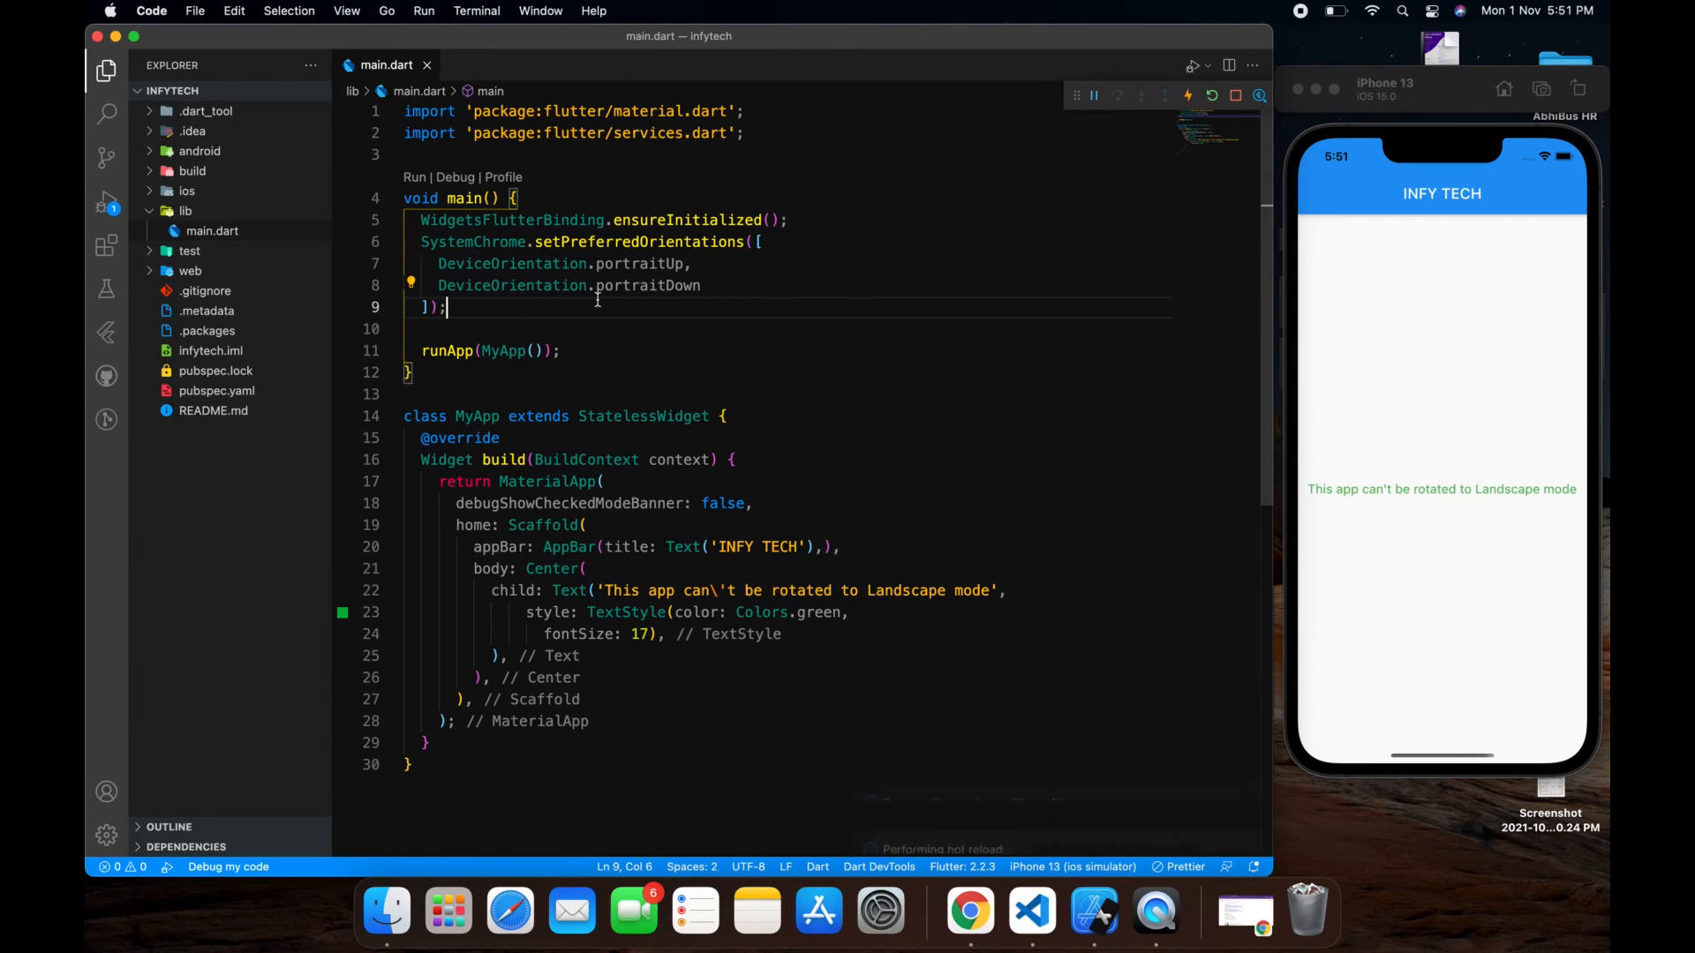
Step: Rotate the simulated iPhone and back, confirming the app stays portrait, then select SystemChrome
click(1212, 95)
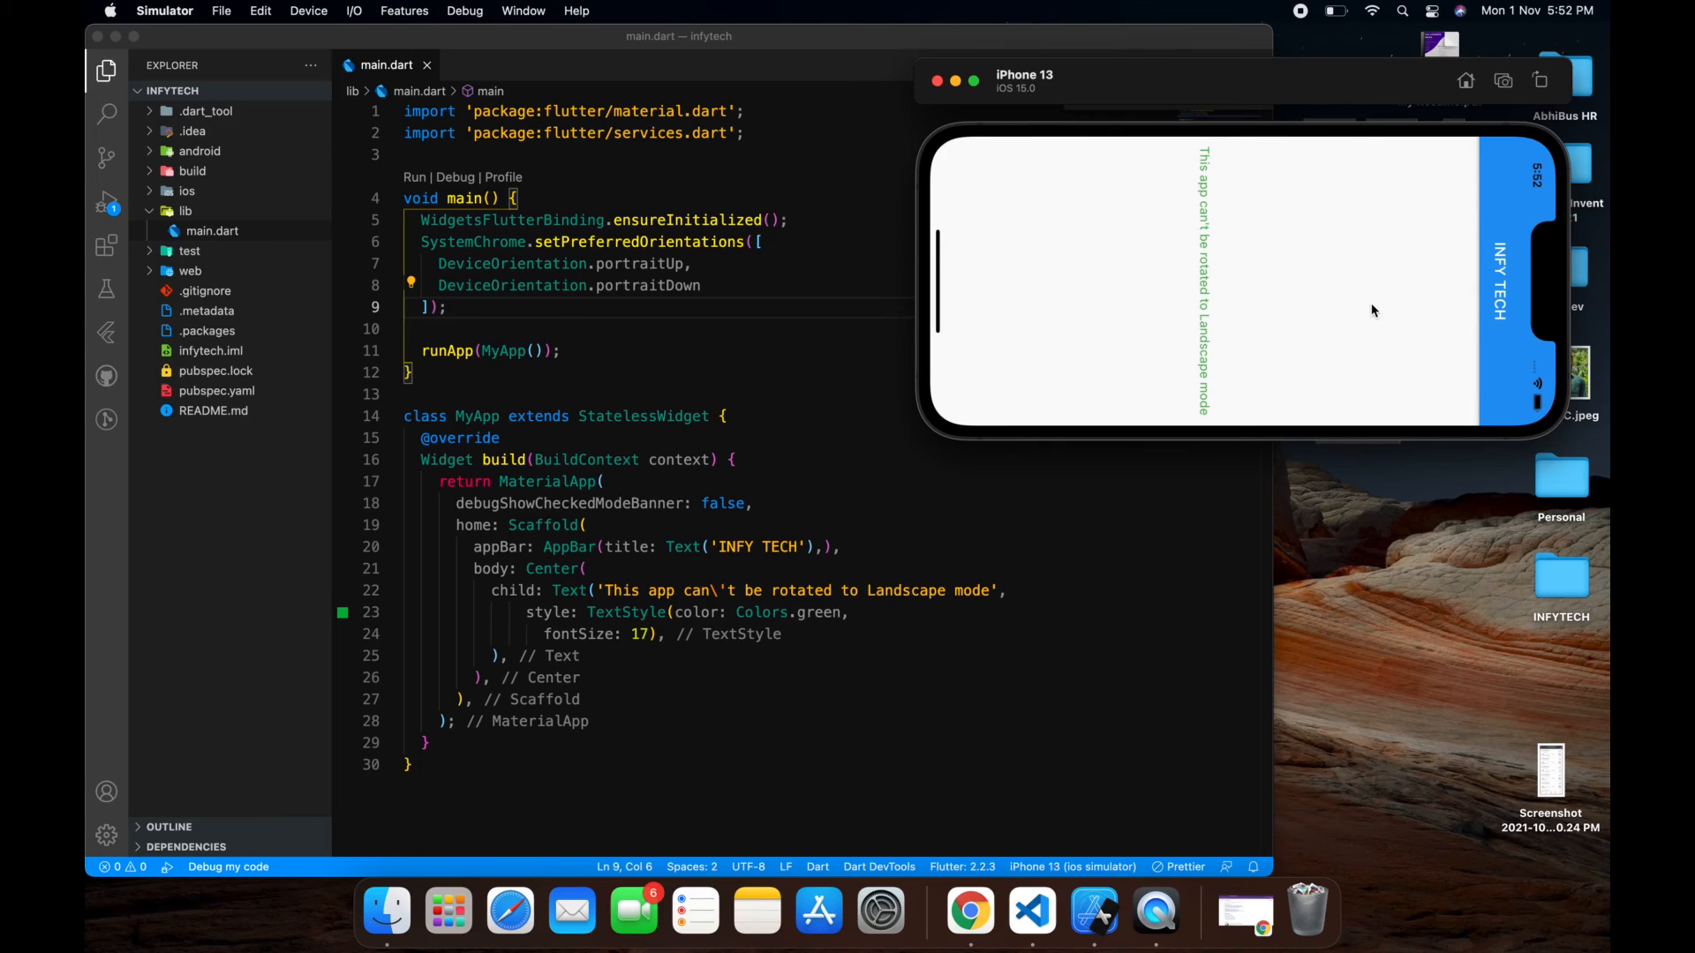
mouse_move(1570, 92)
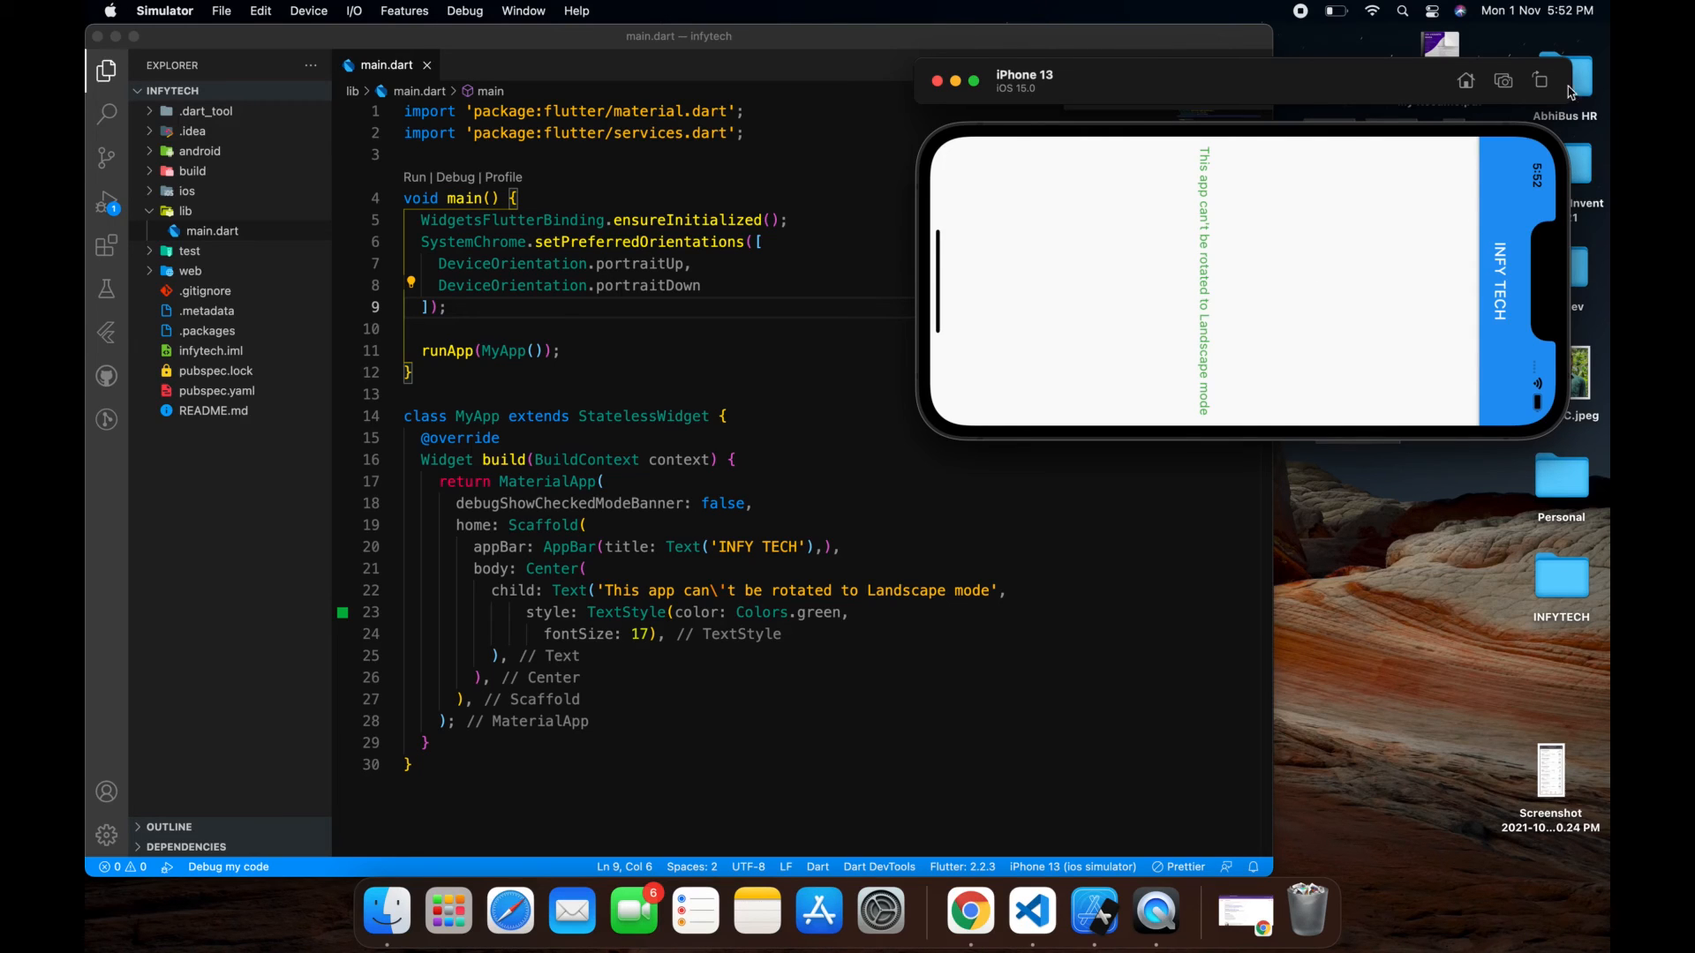
click(1218, 81)
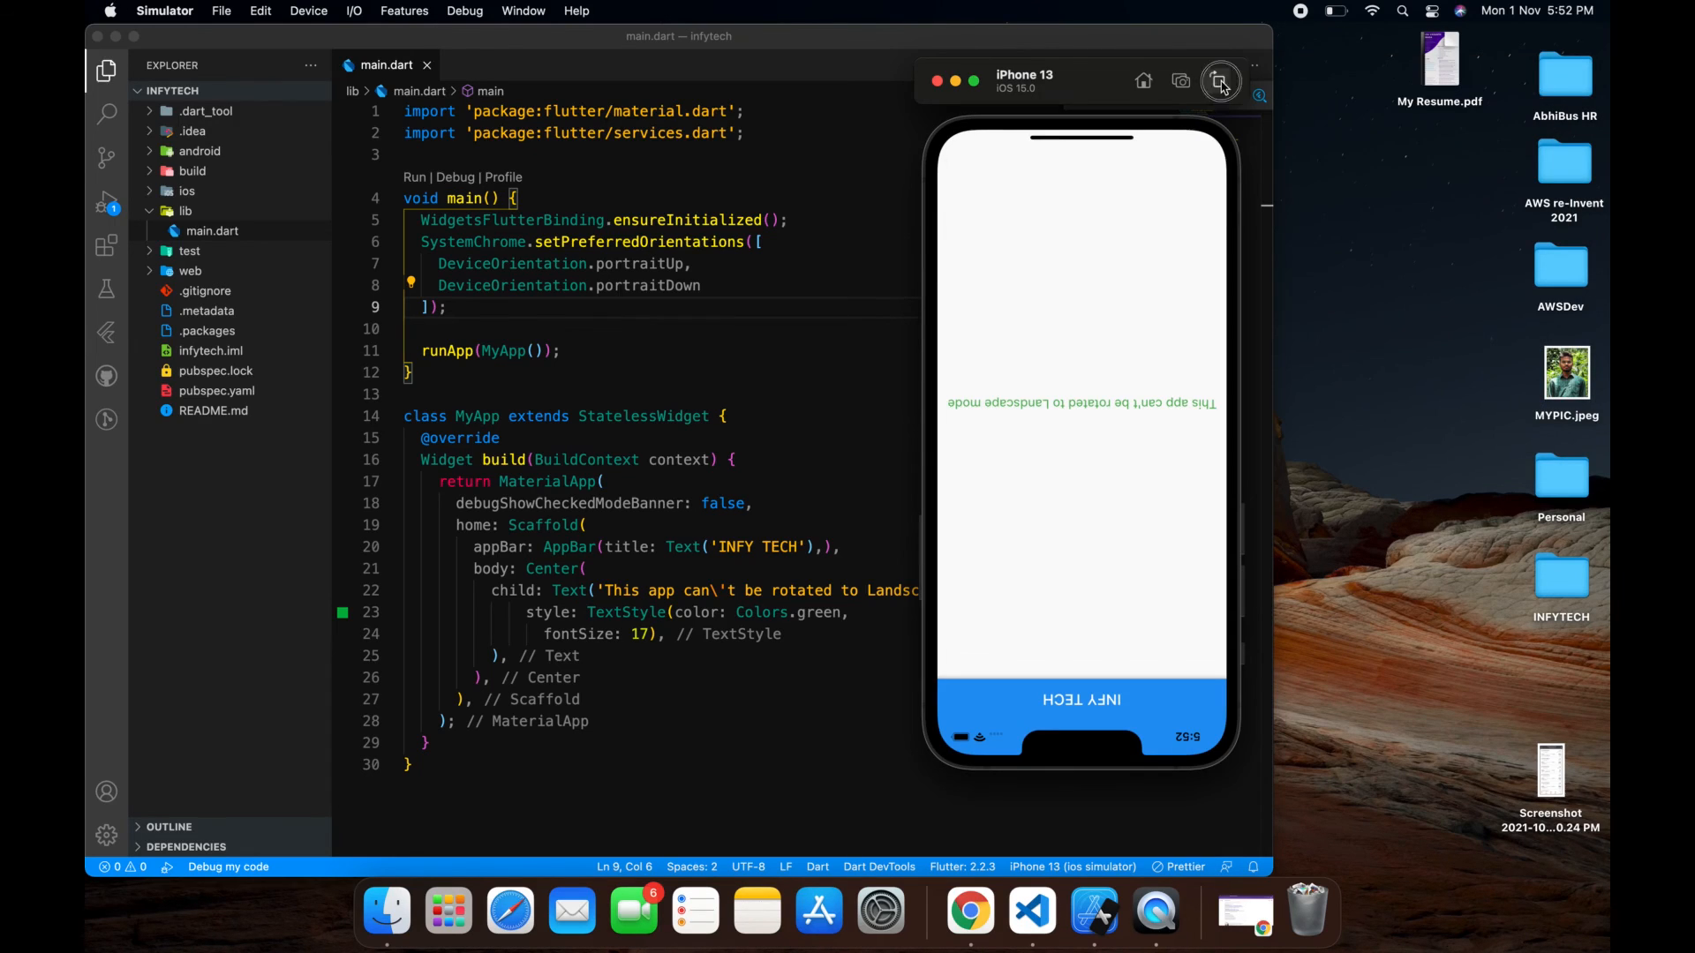
click(1219, 80)
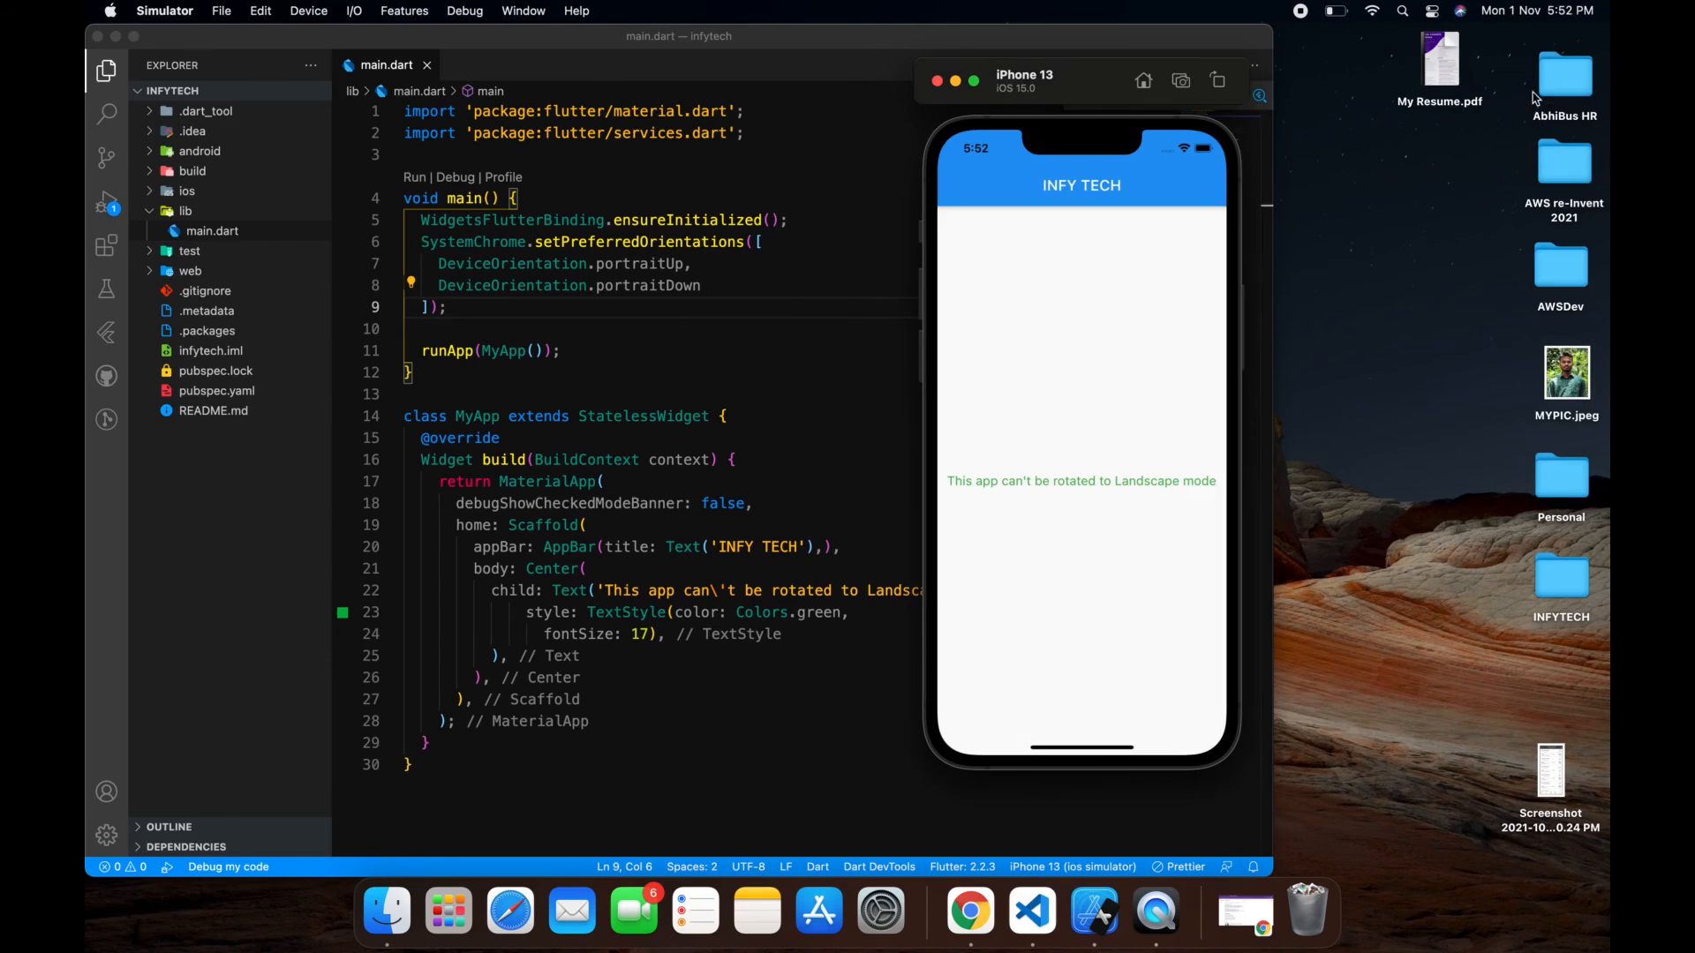
mouse_move(1165, 82)
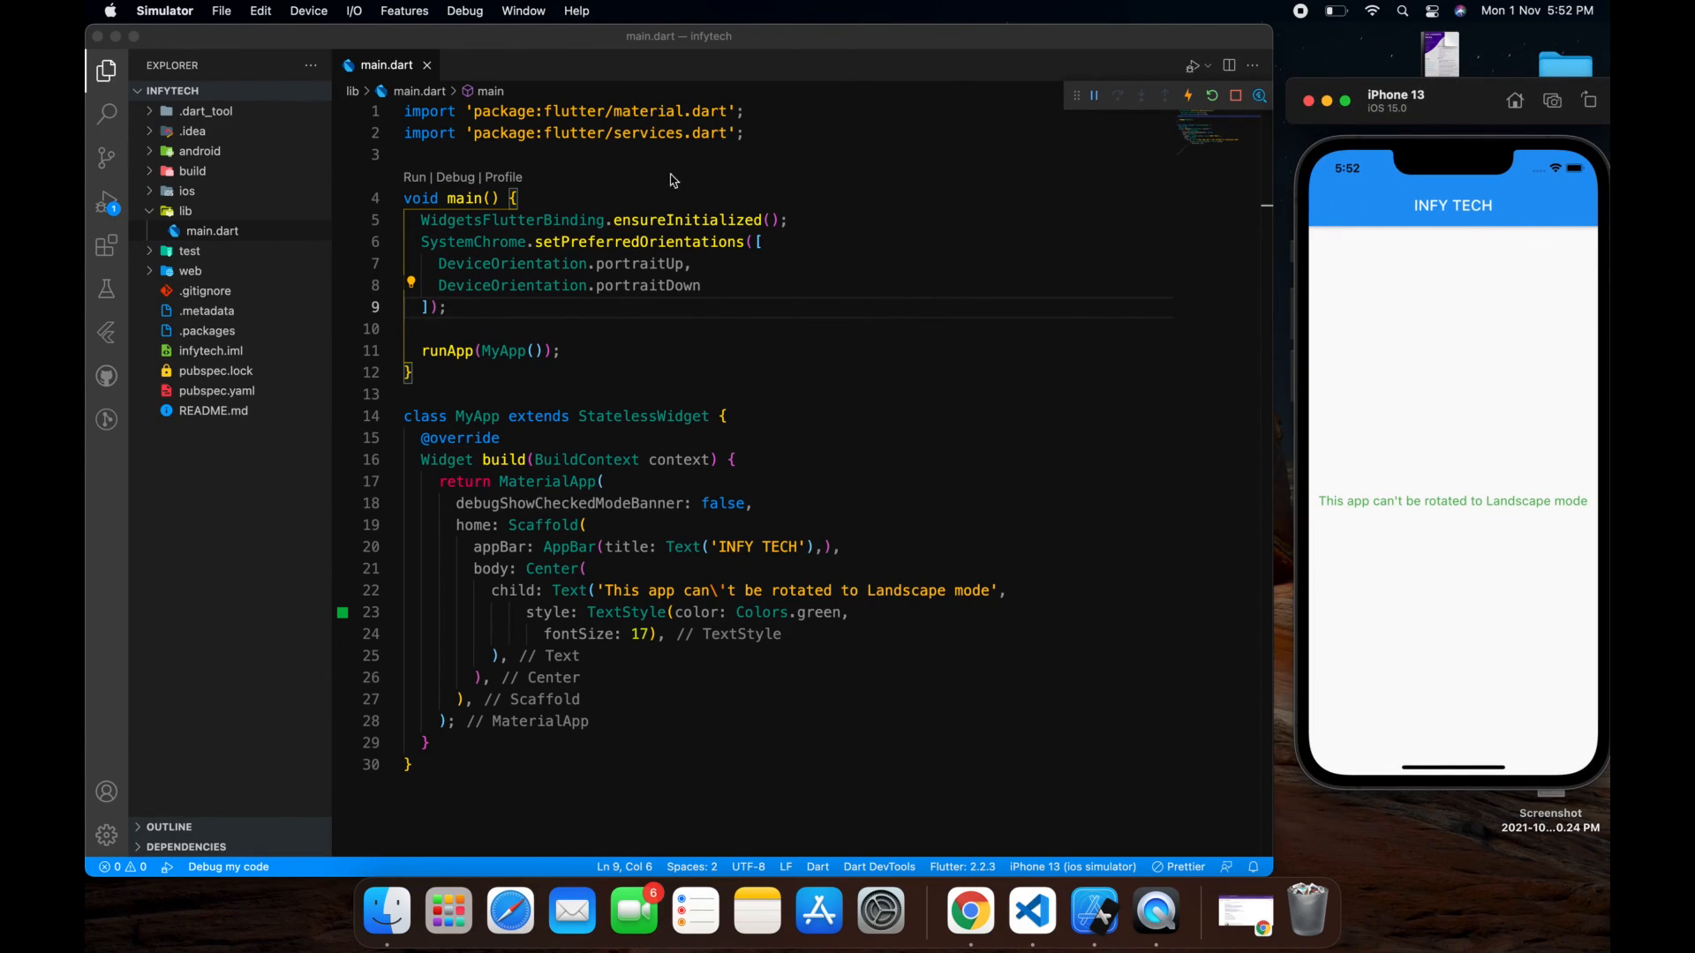
double_click(473, 241)
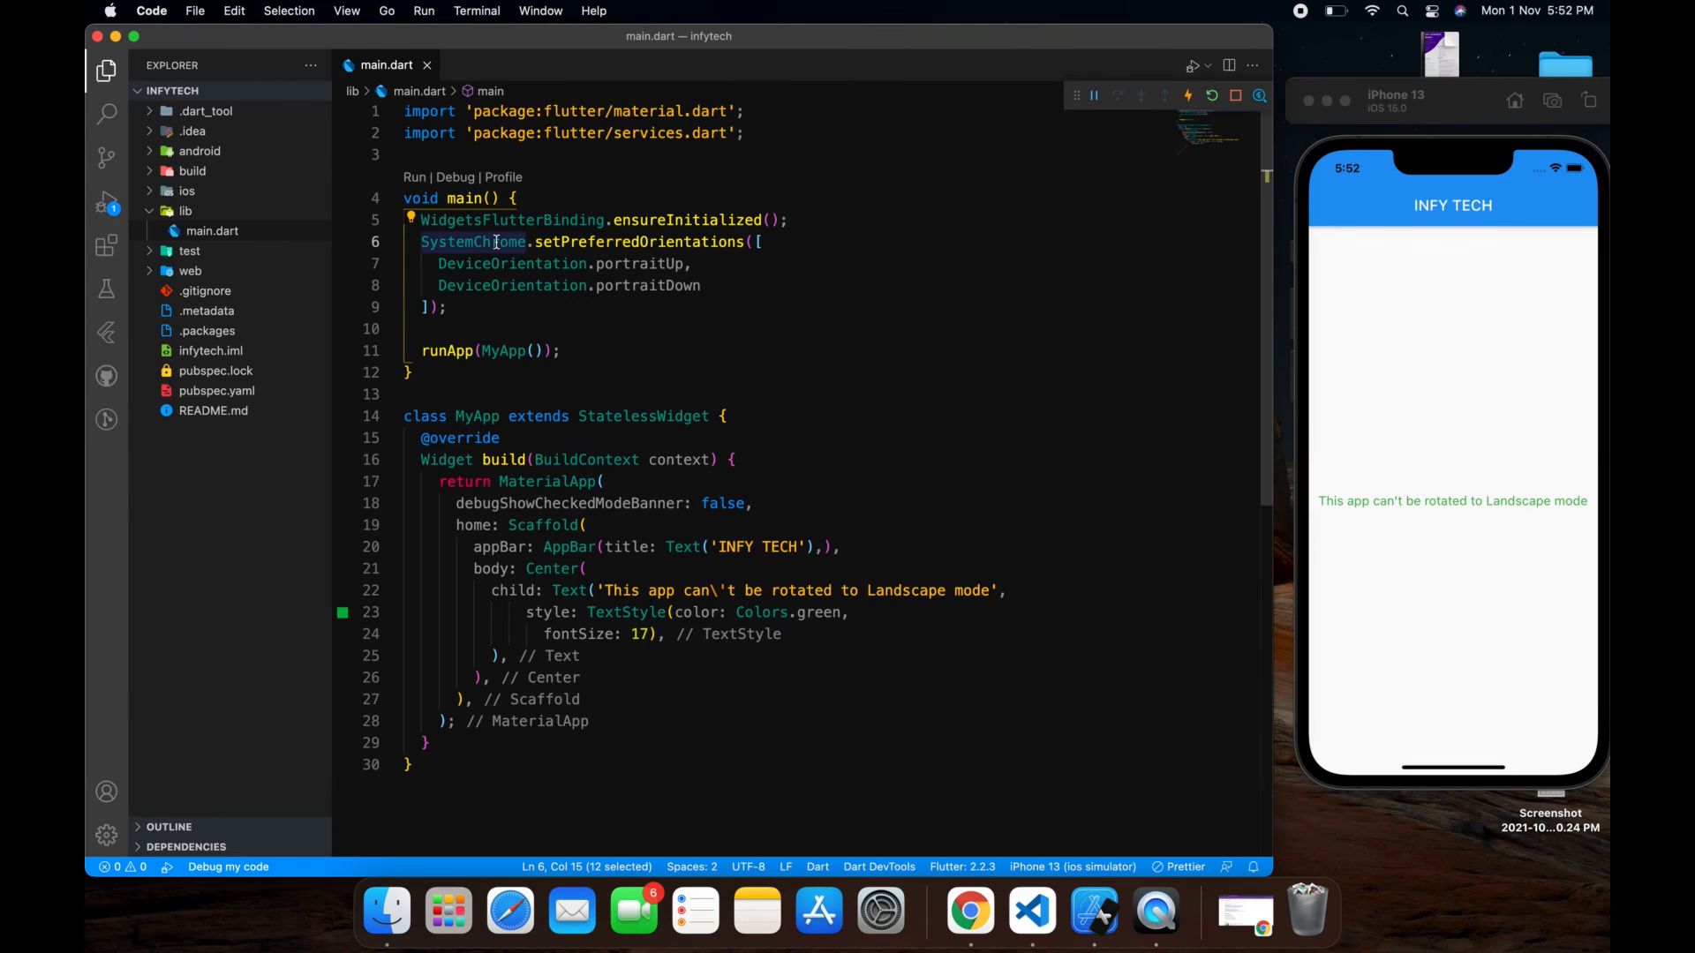
mouse_move(511, 263)
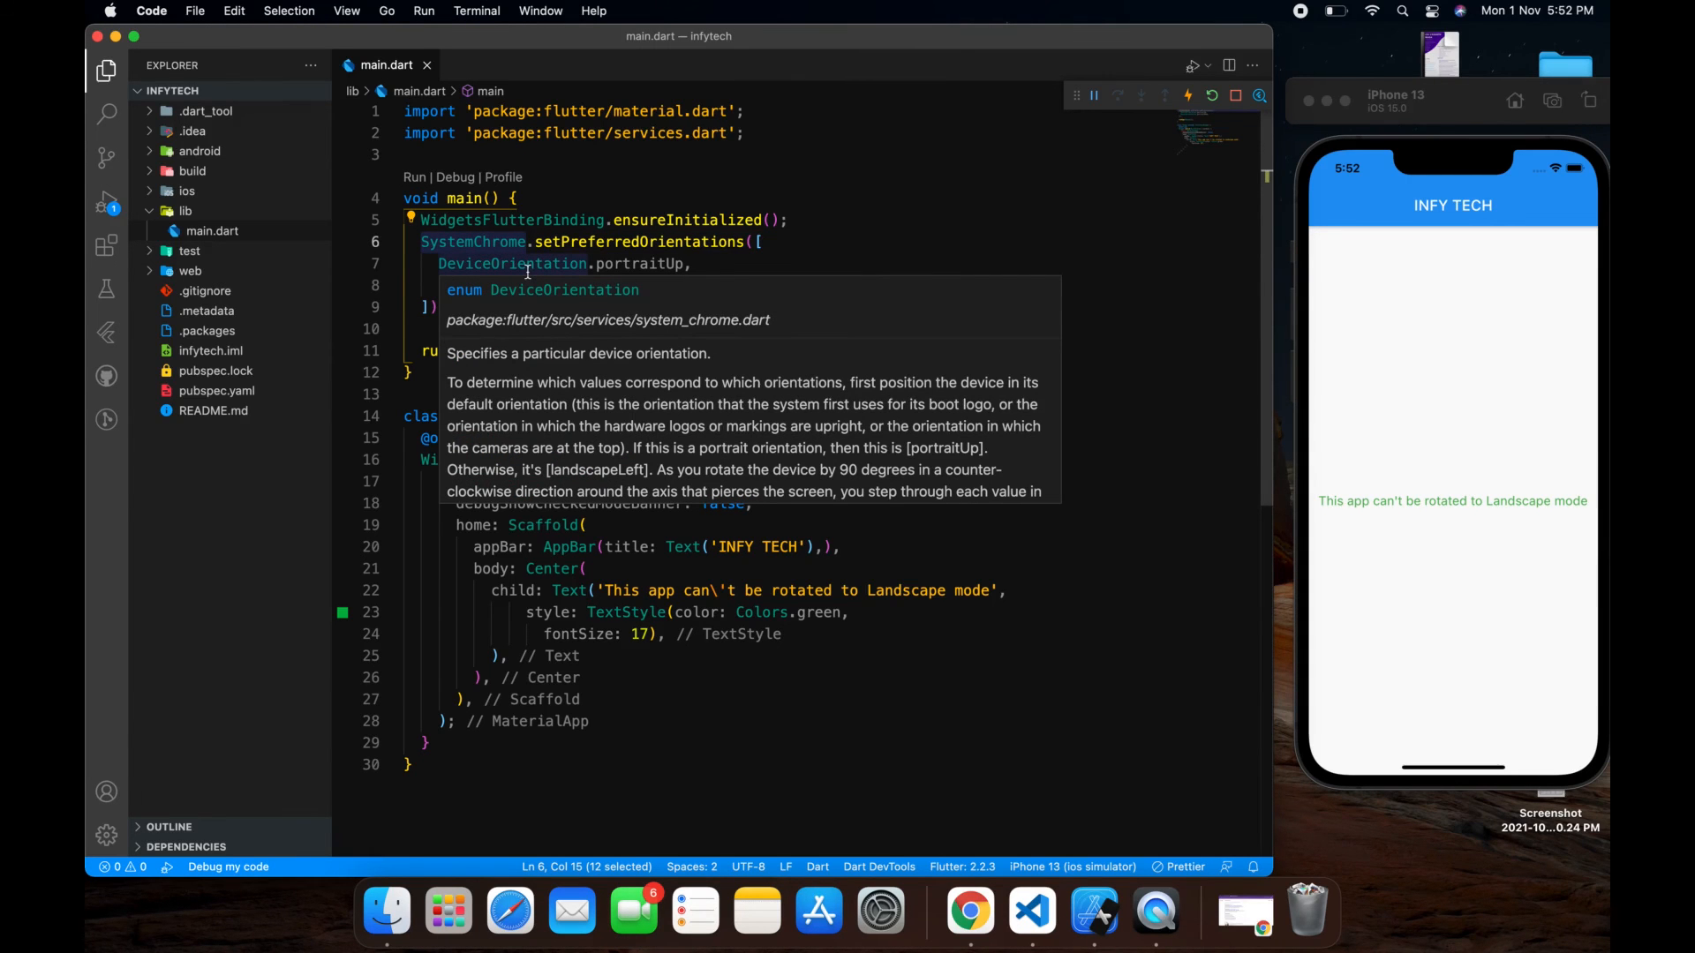